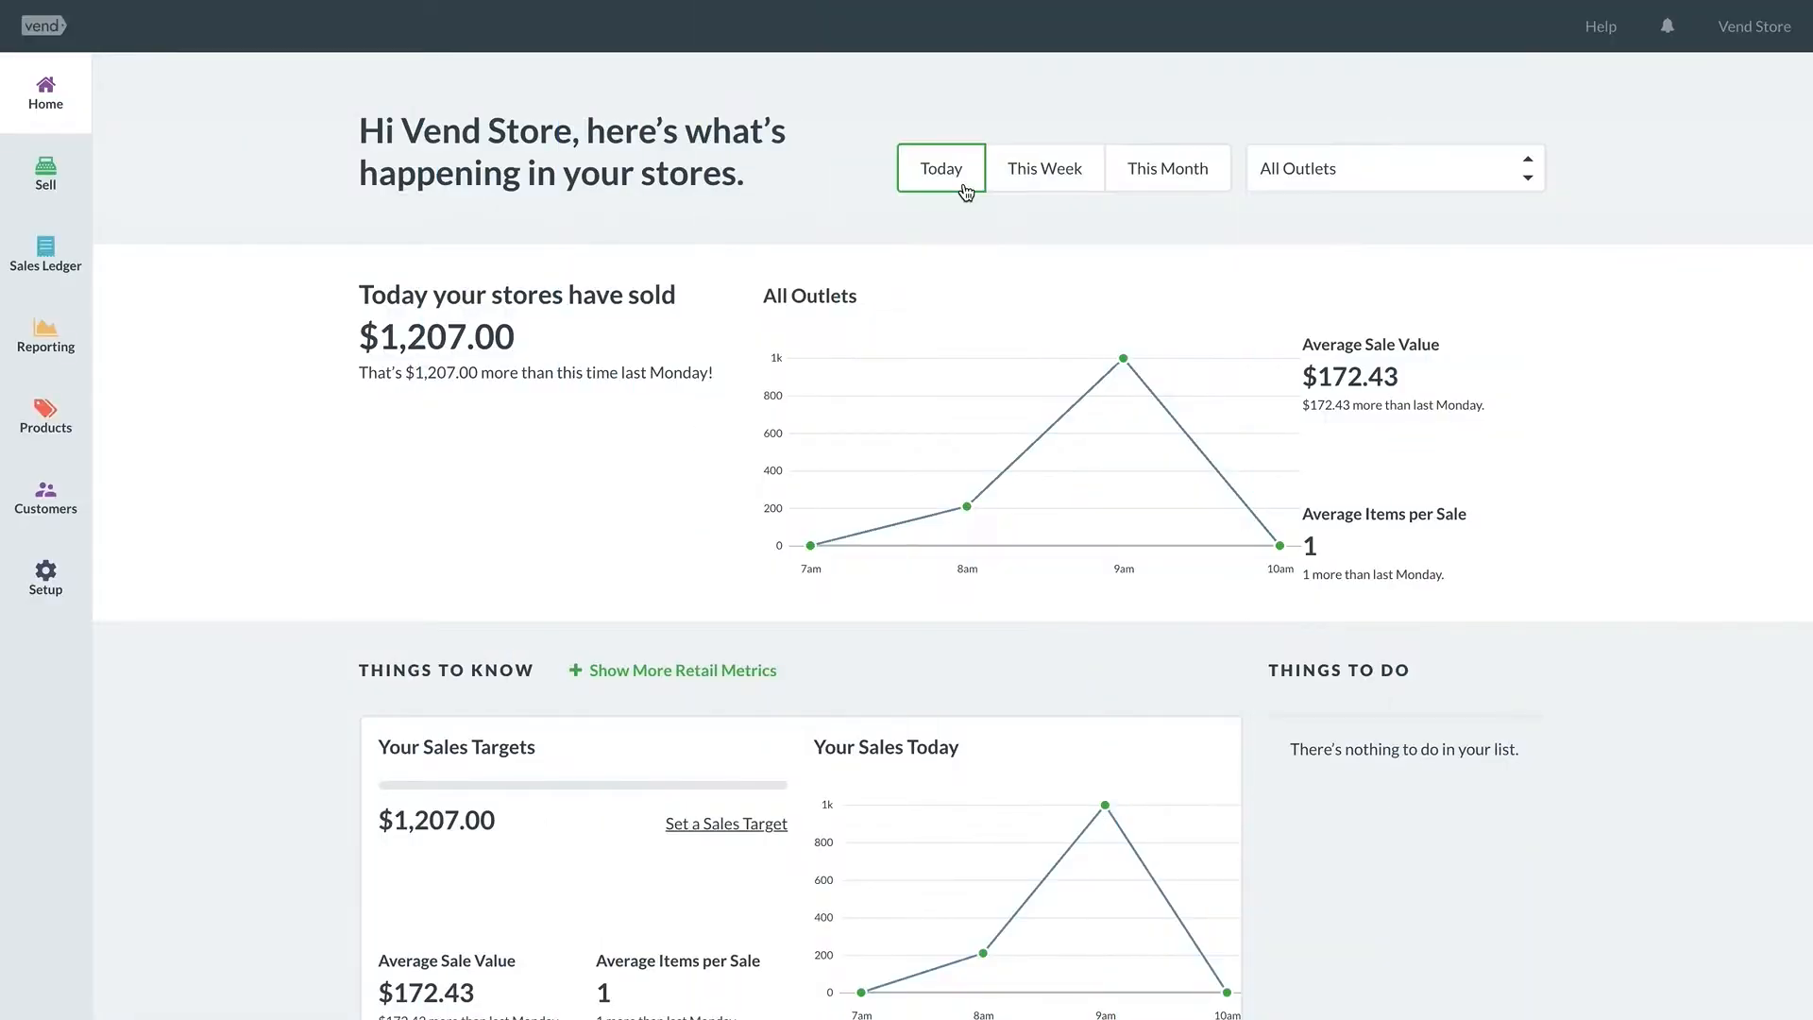
mouse_move(66, 605)
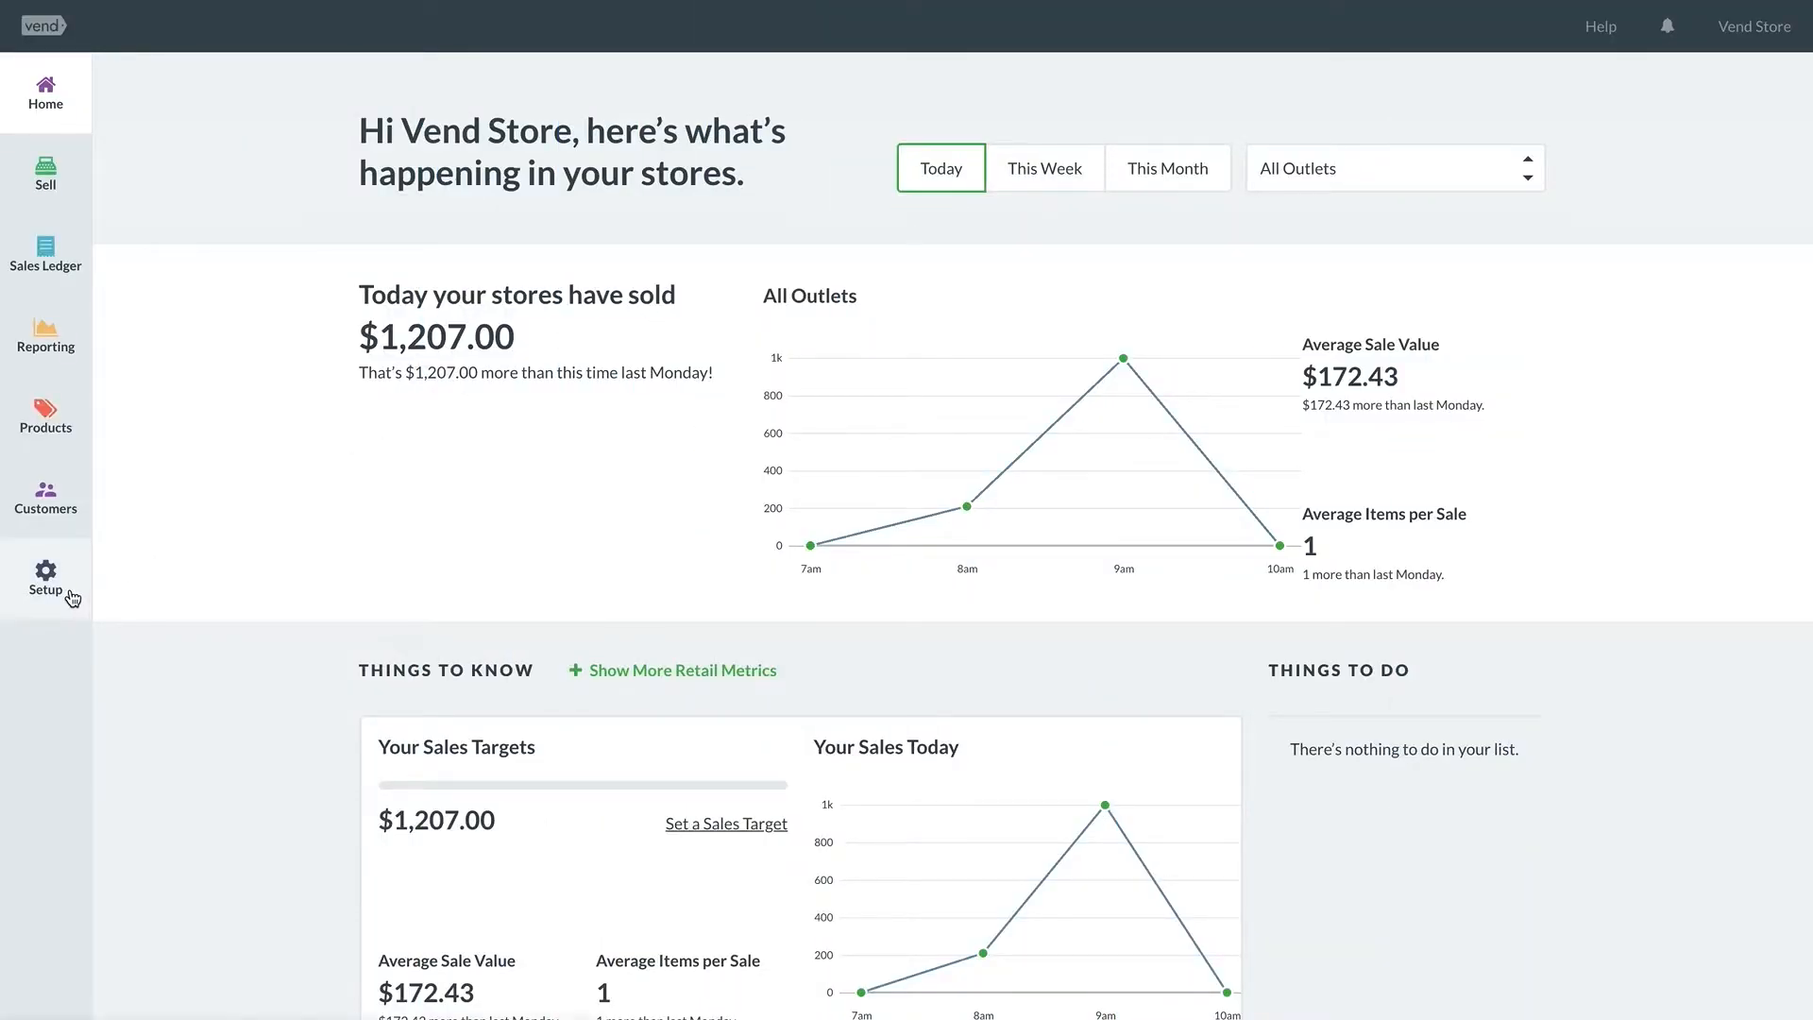
Go to Setup > Outlets and Registers from the Vend dashboard.
left_click(45, 575)
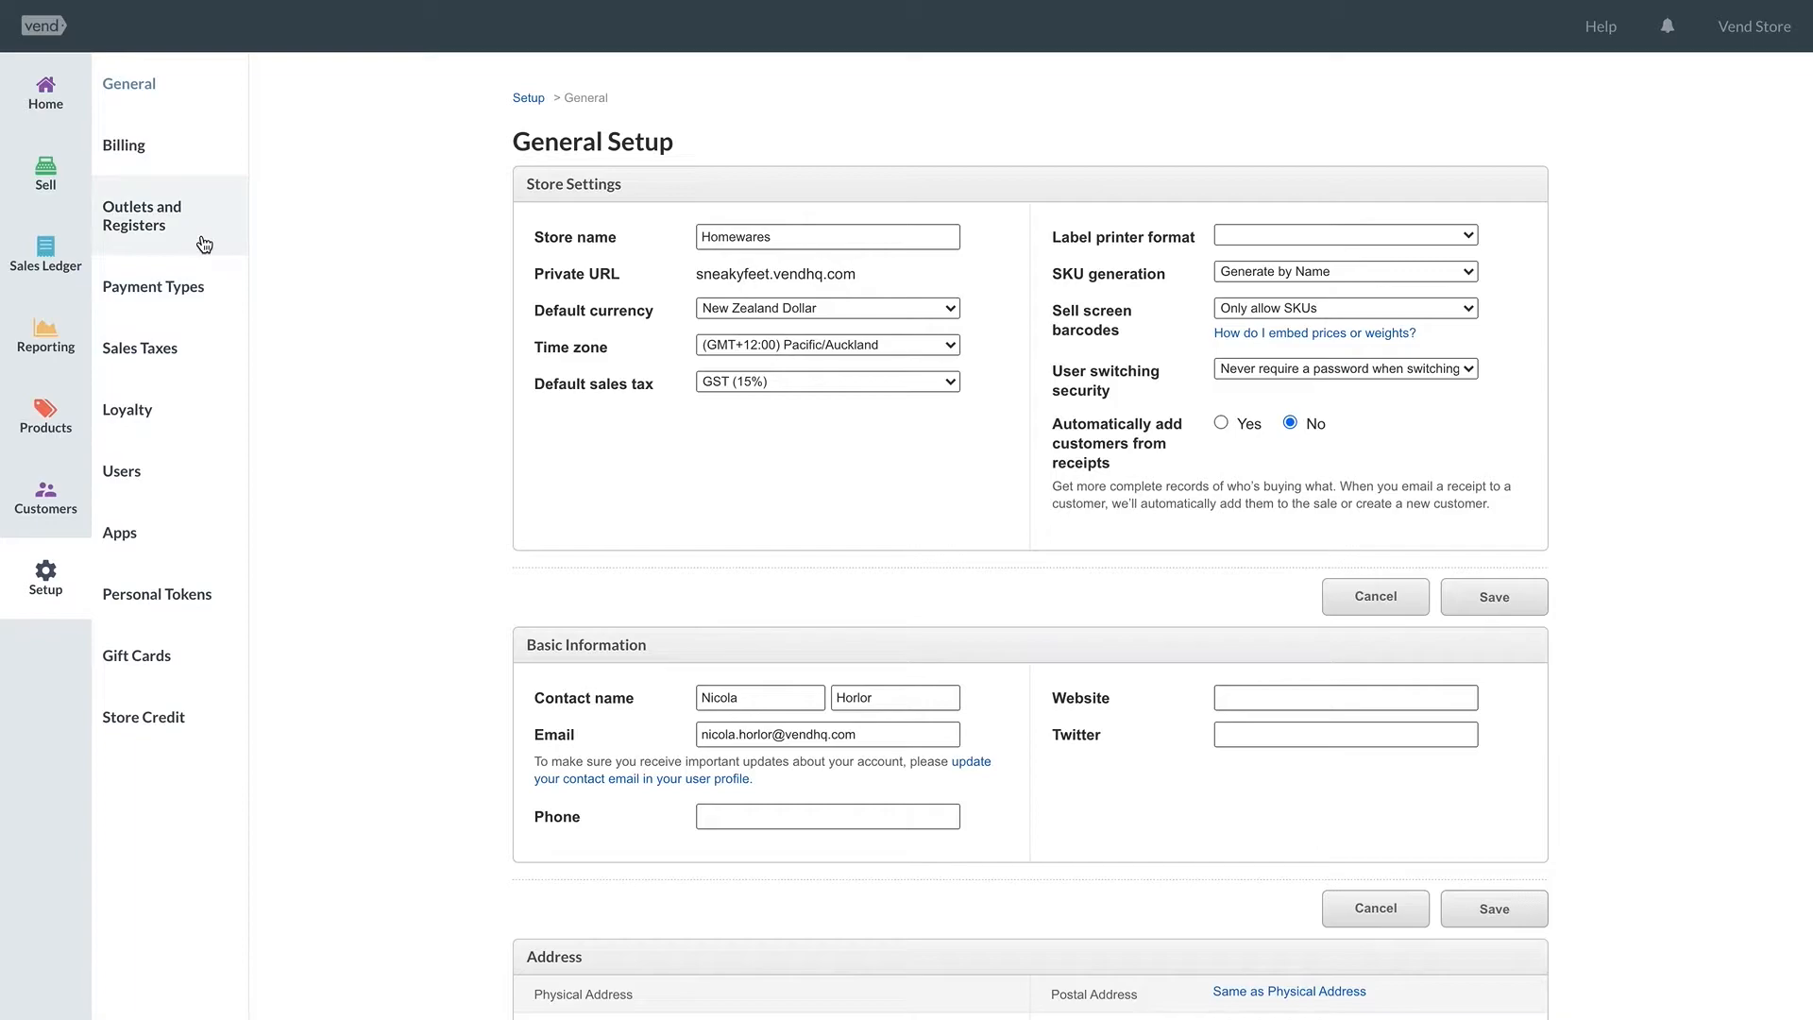
left_click(142, 215)
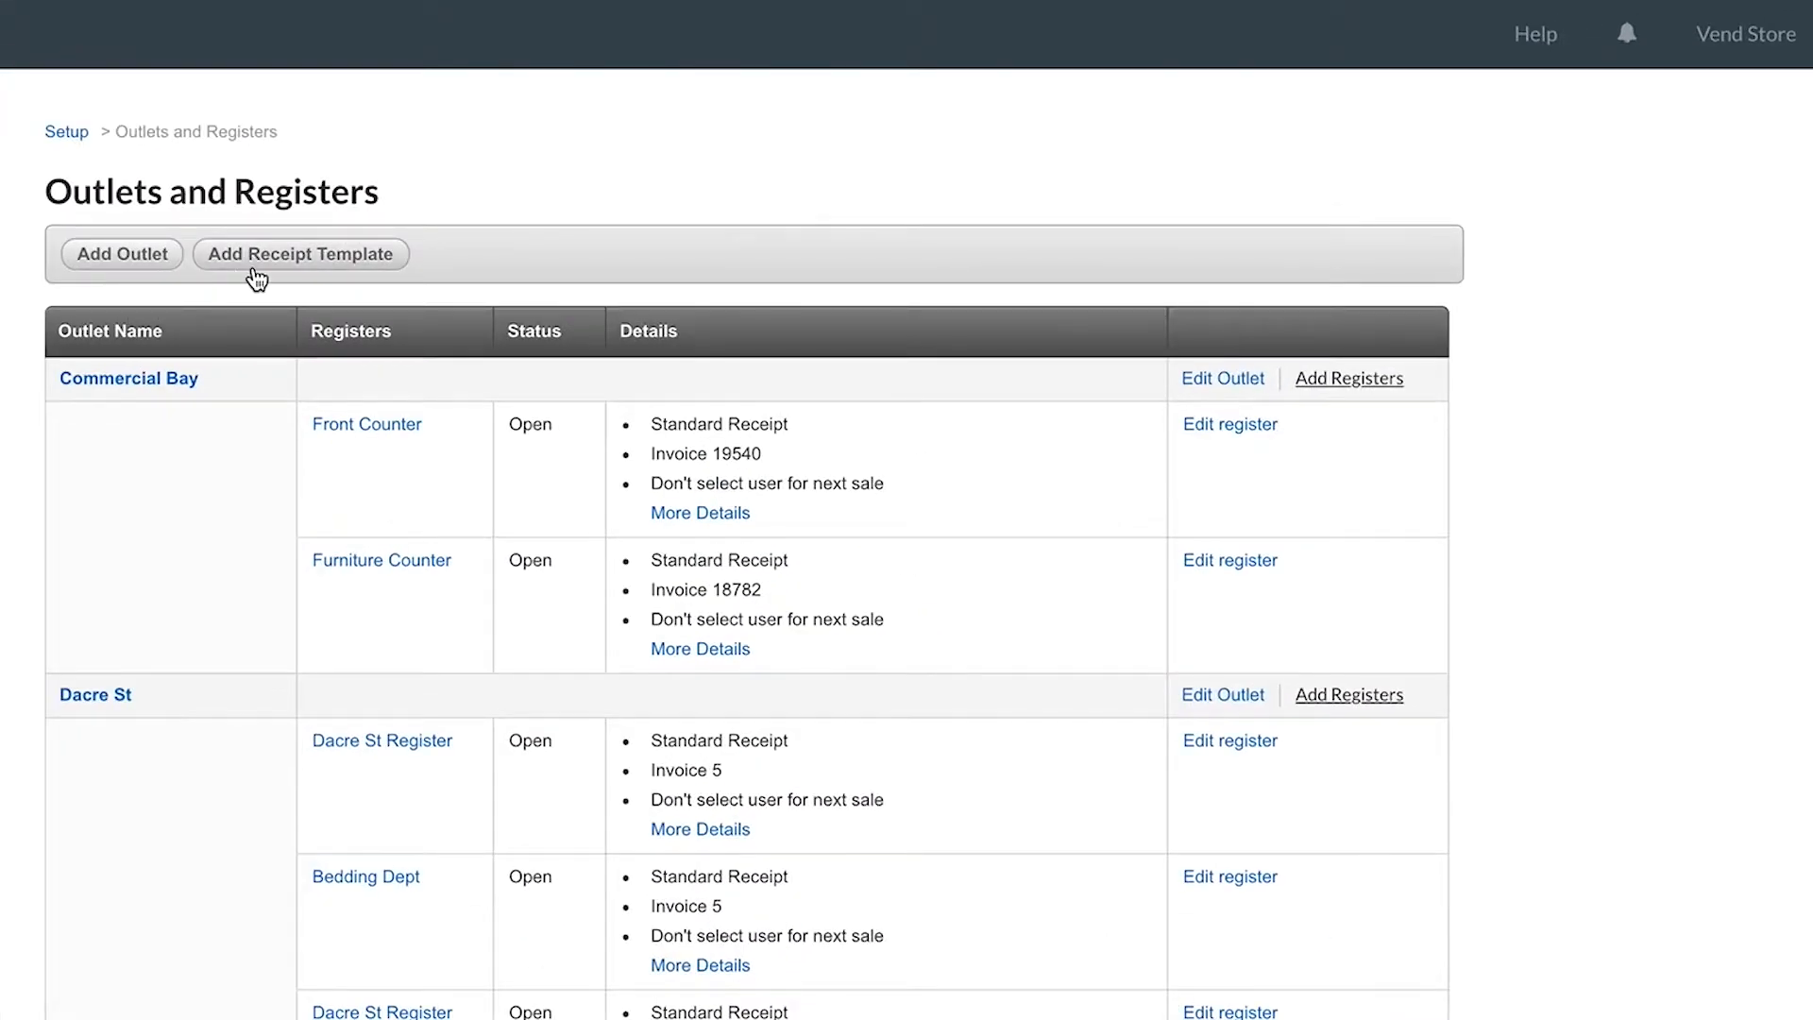
Add a receipt template named 'Vend Receipt Template' and view the template style options.
left_click(300, 254)
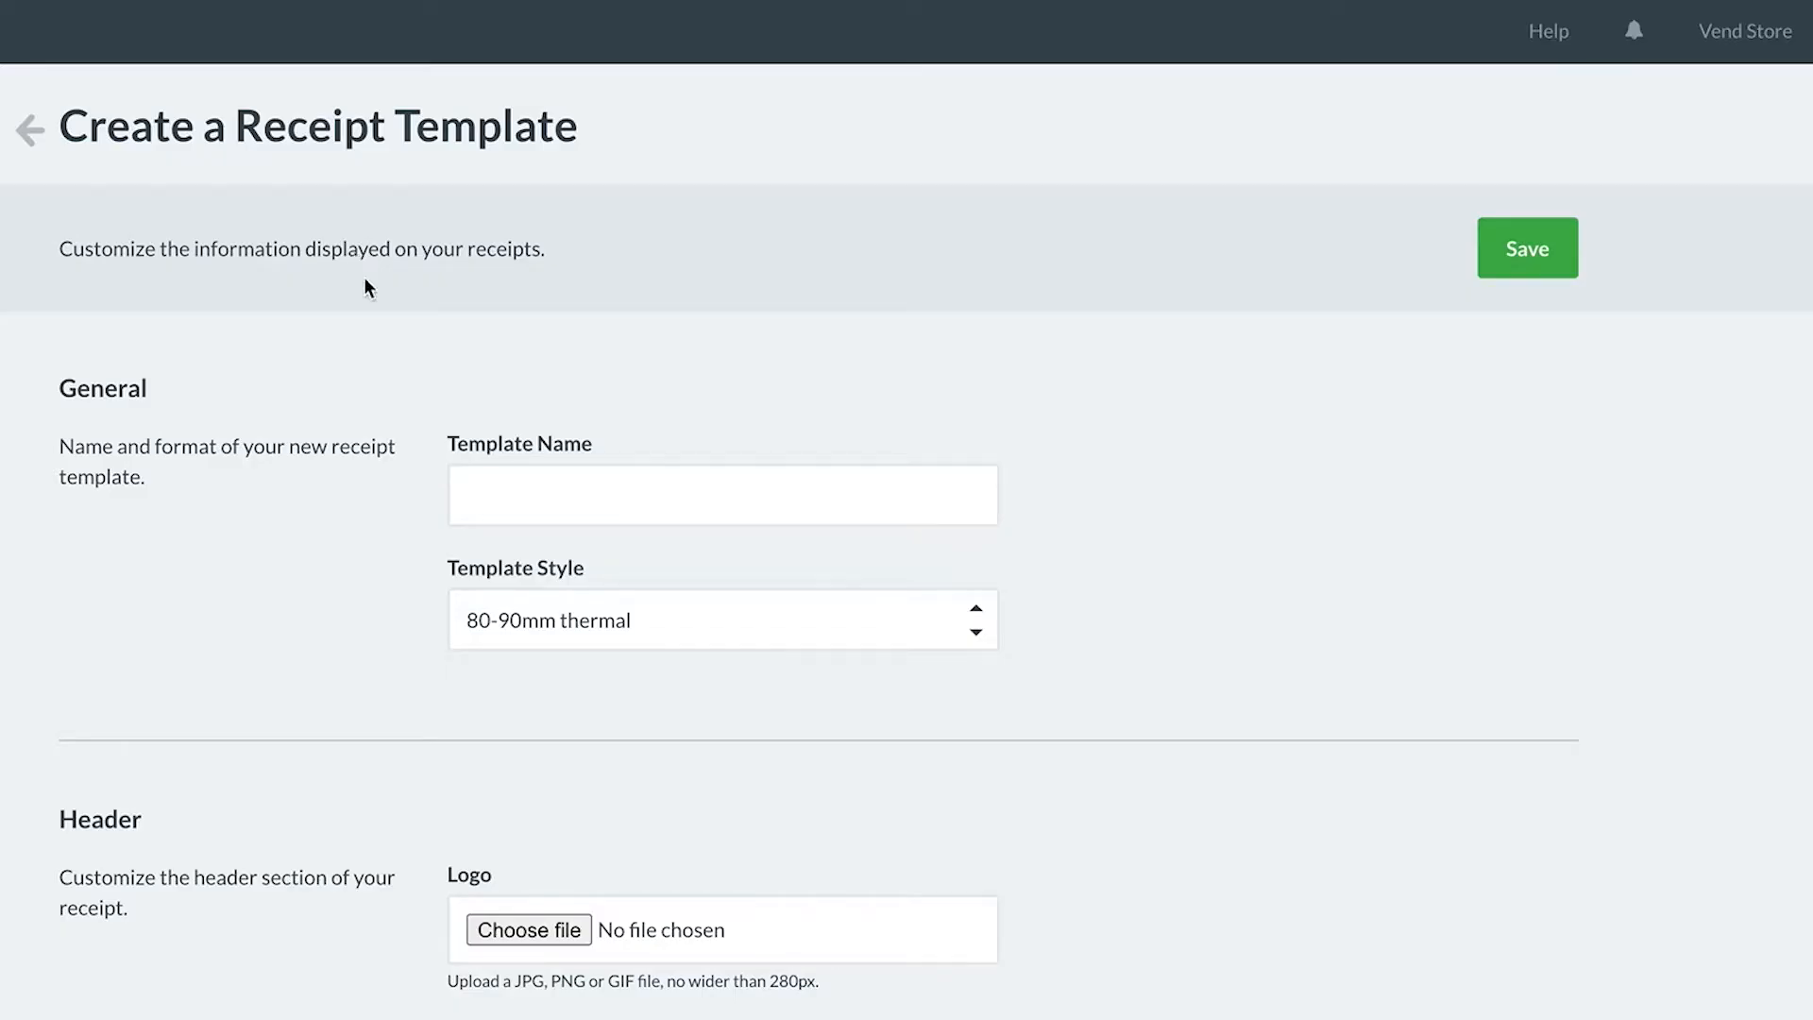
type("Vend Receipt T")
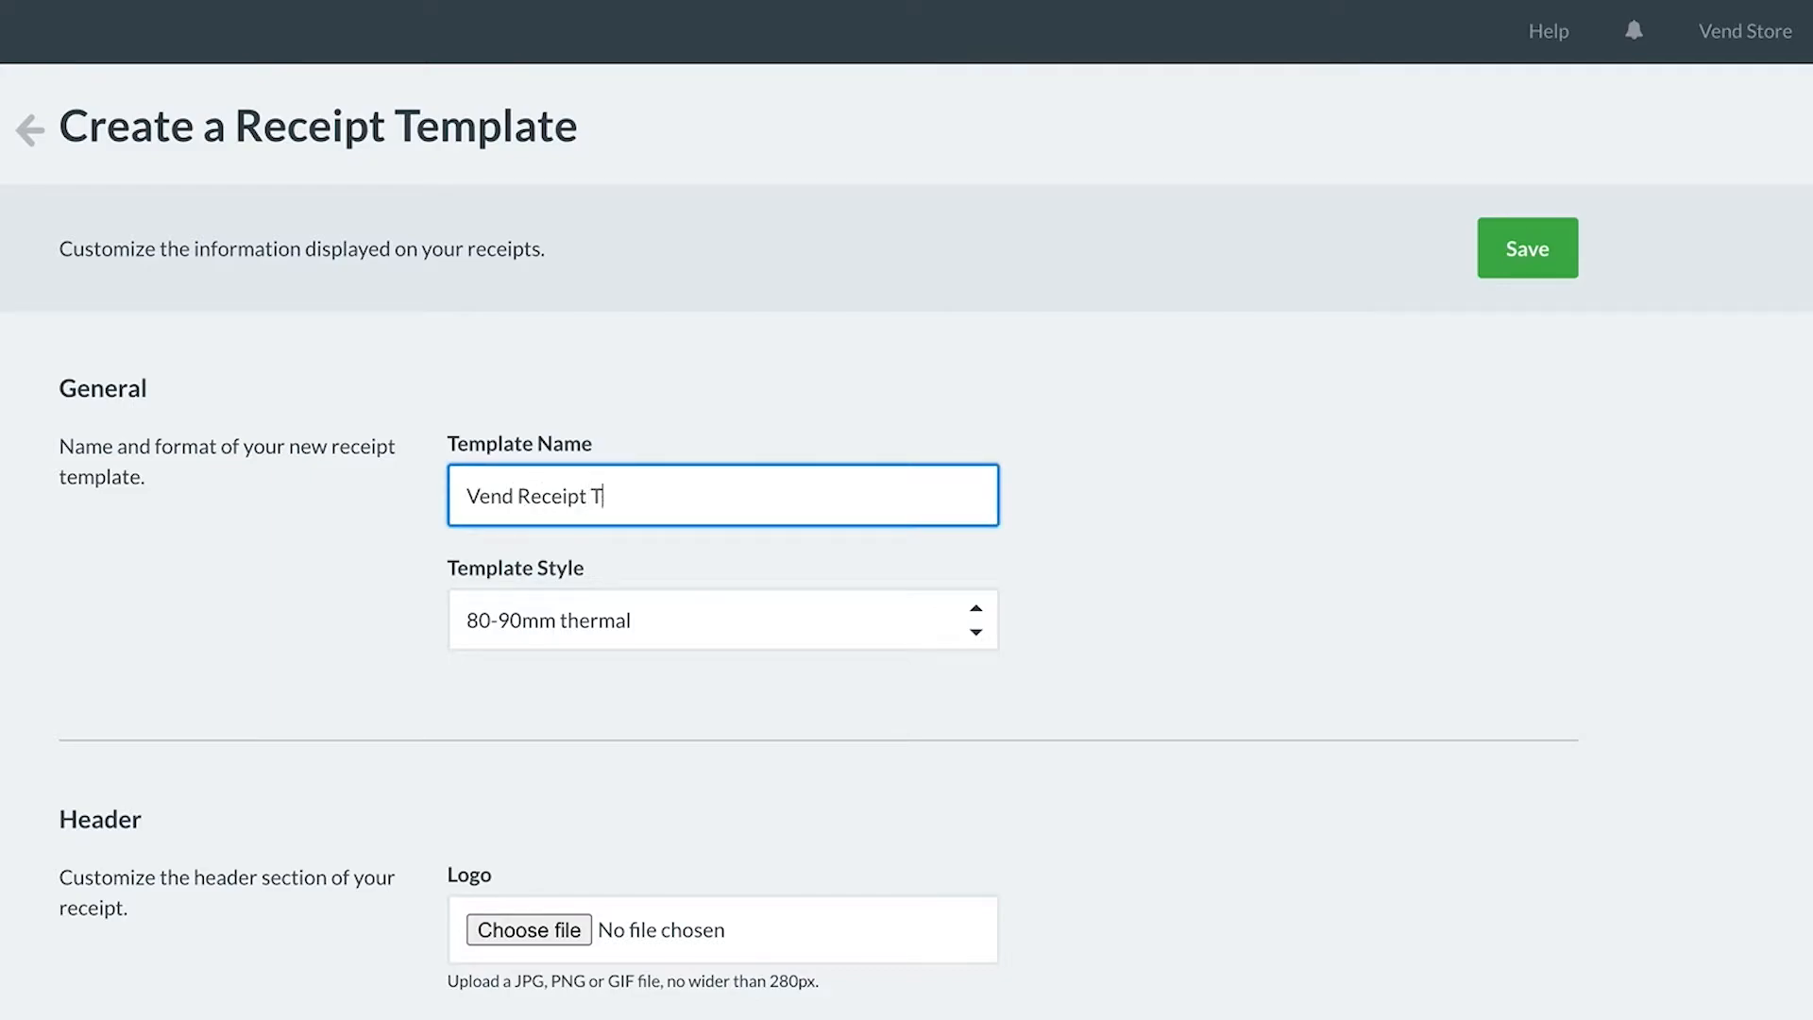
type("emplate")
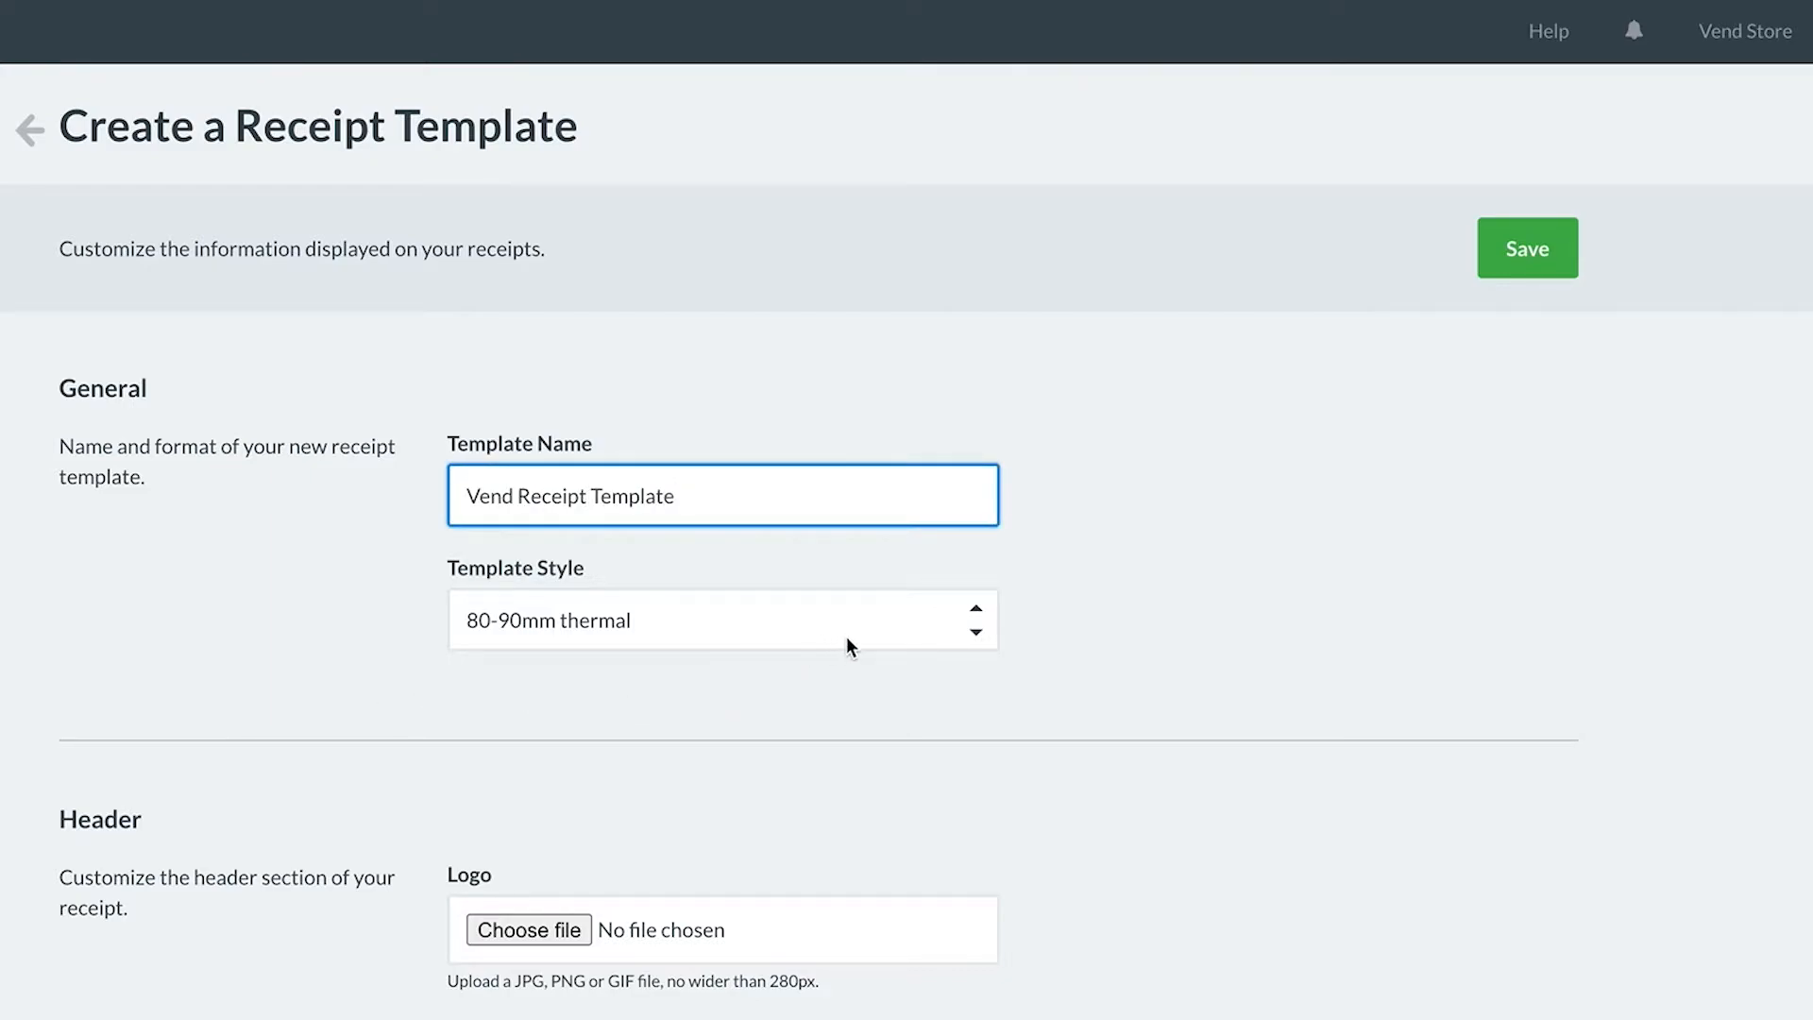
left_click(721, 619)
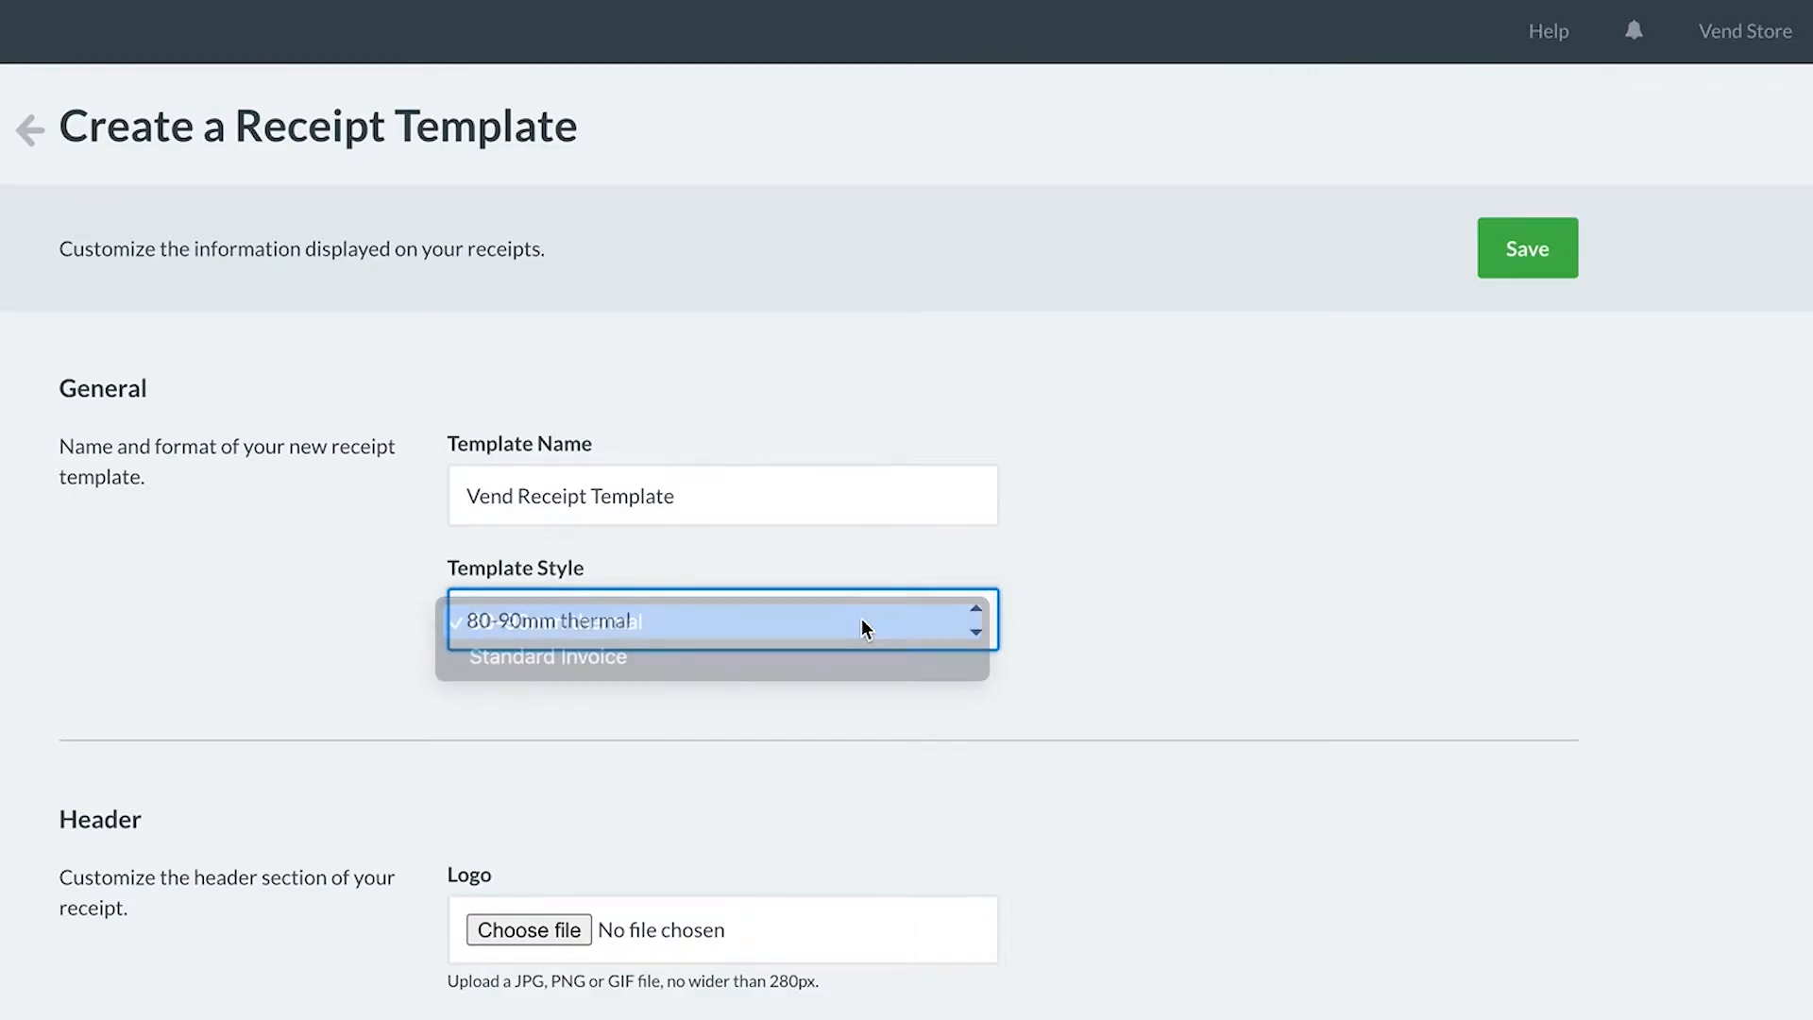
Upload Vend-Logo-Black from the Desktop as the receipt logo.
scroll("down", 3)
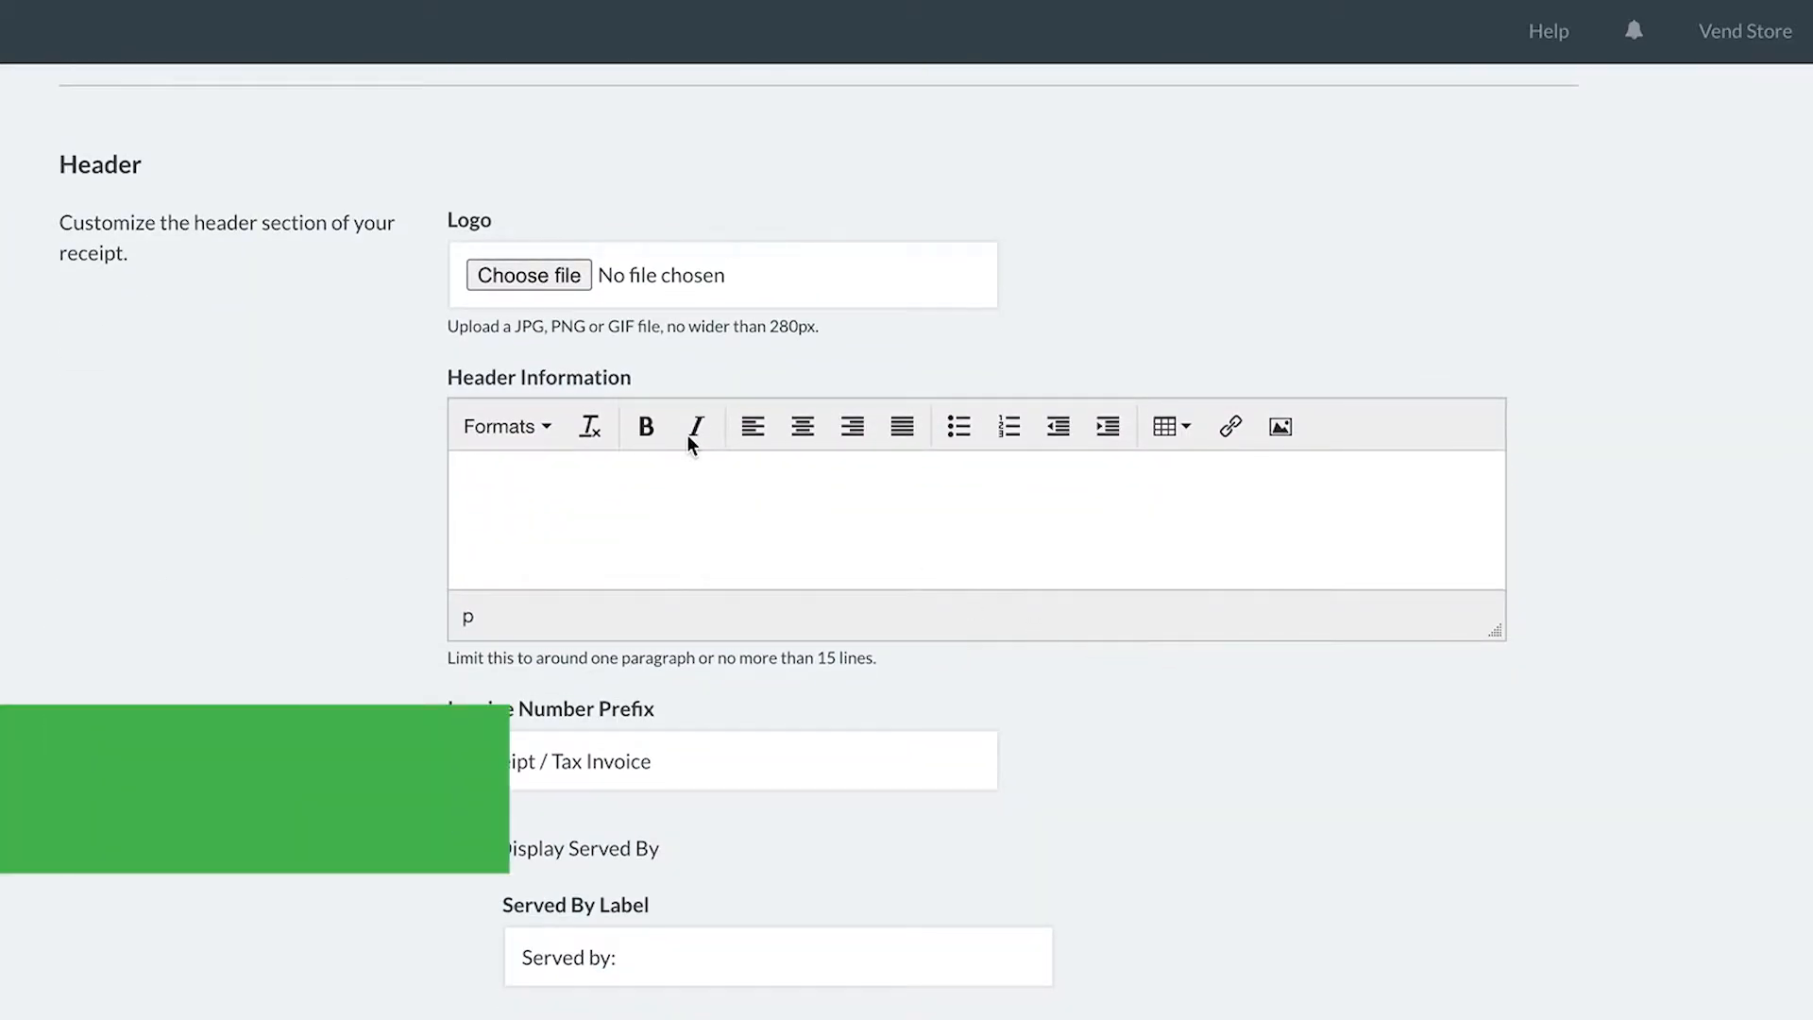
left_click(528, 275)
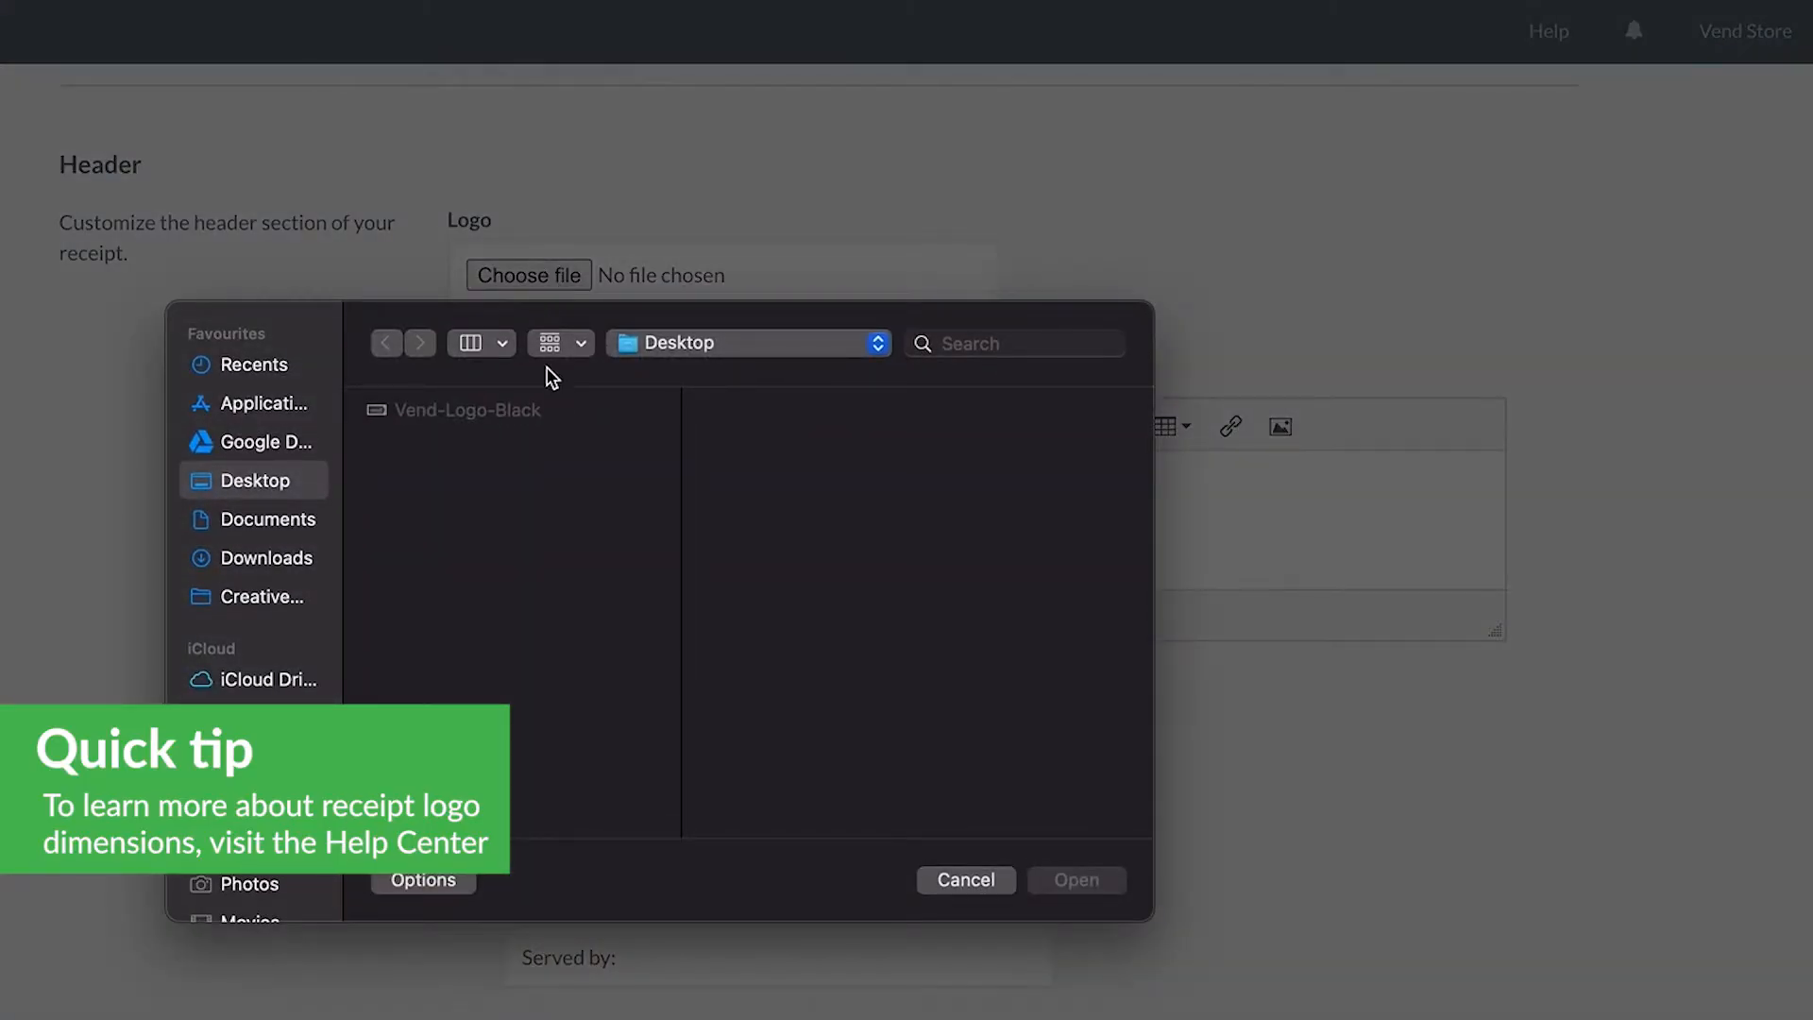
left_click(467, 410)
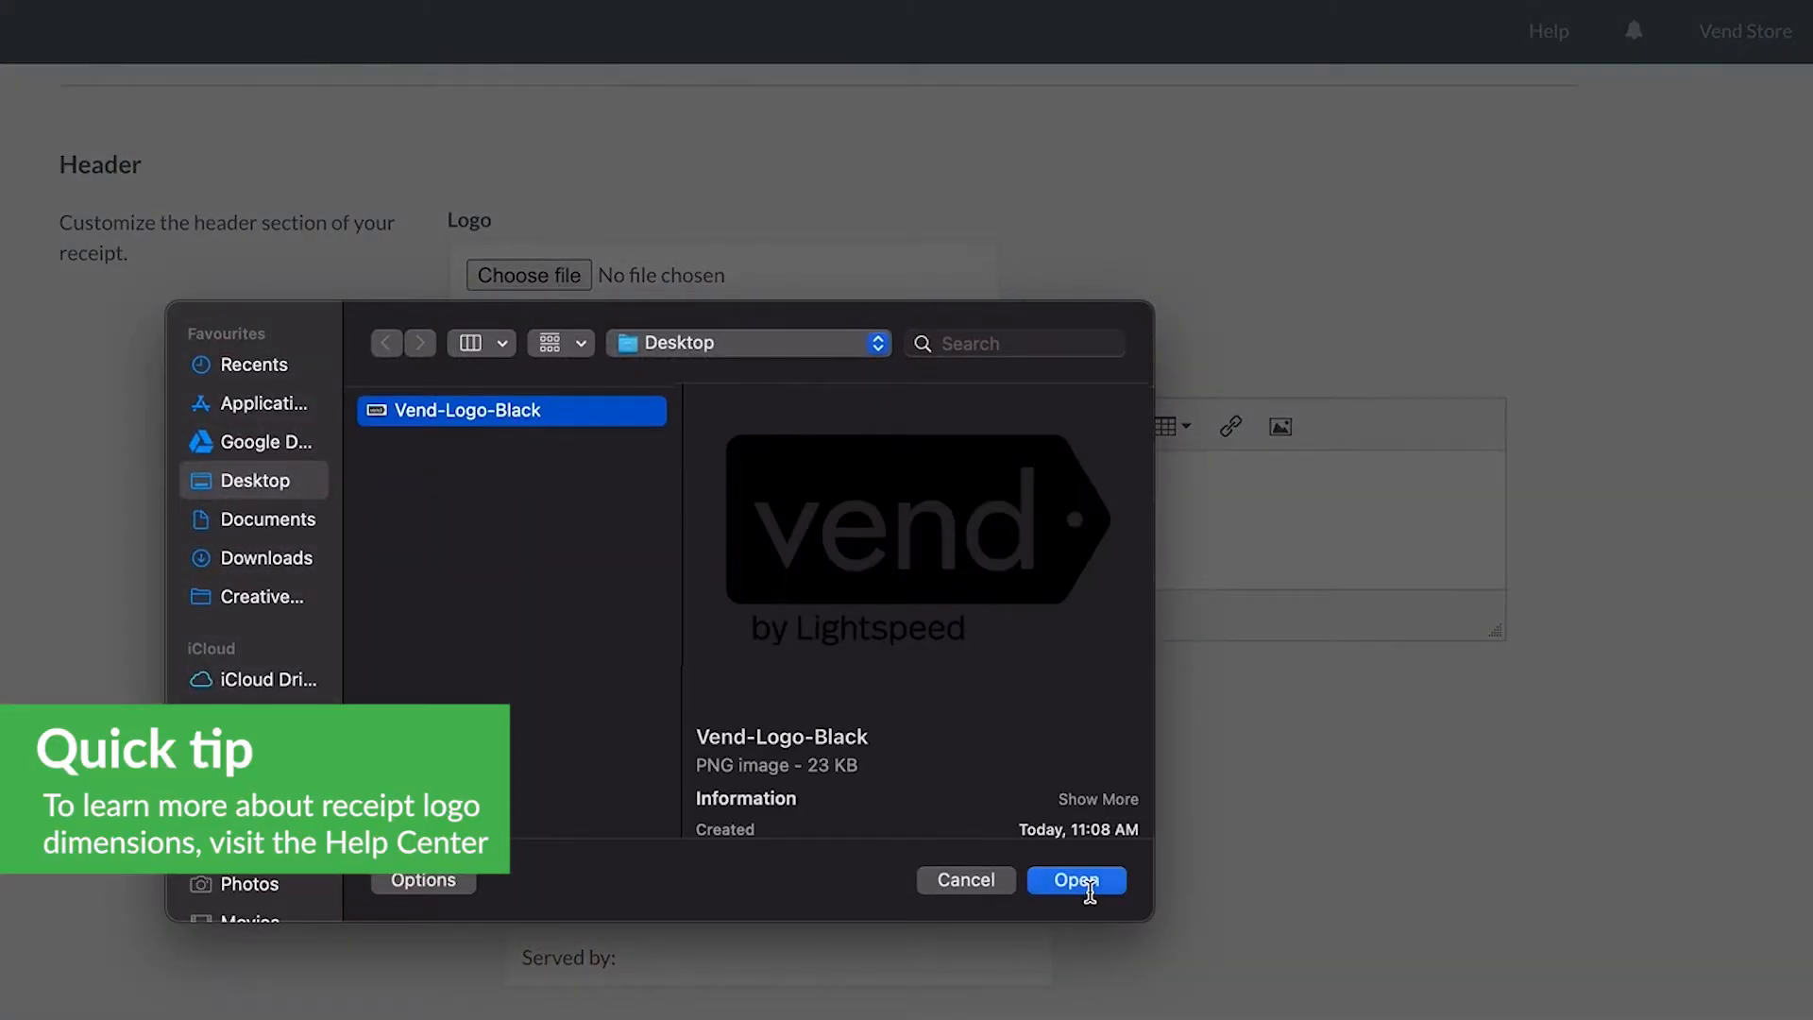
left_click(1076, 880)
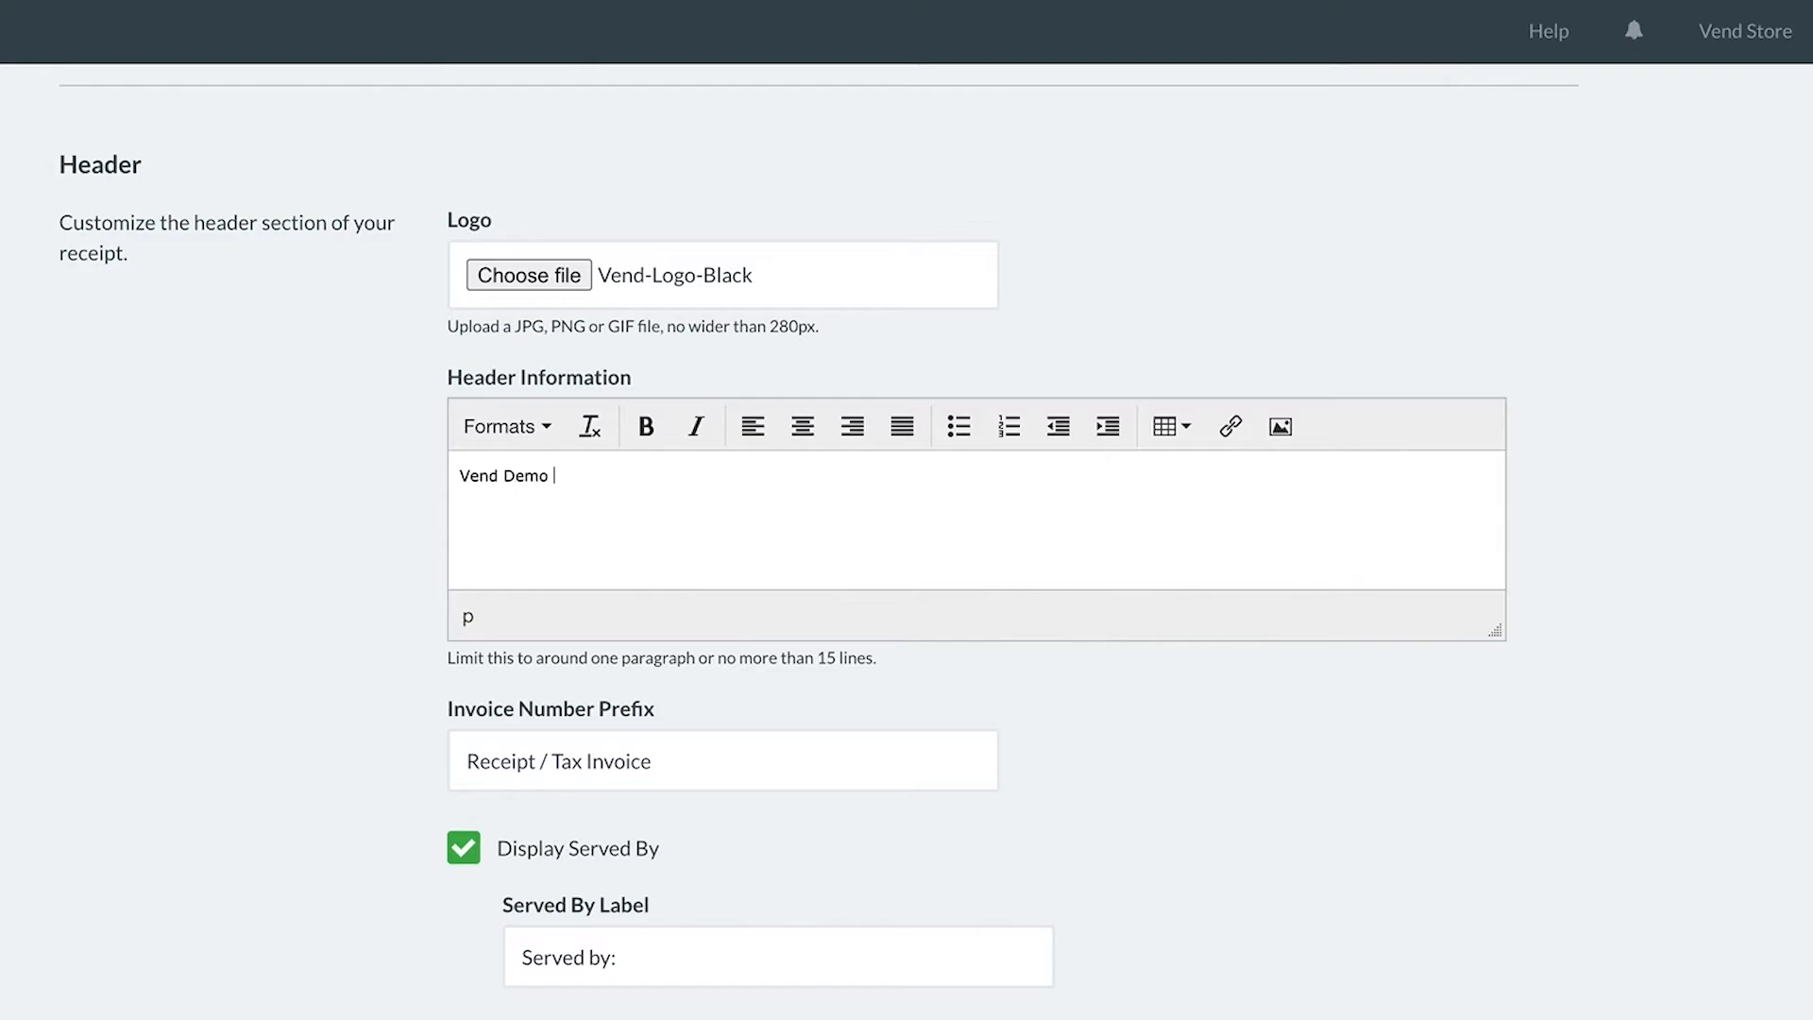
type("Store")
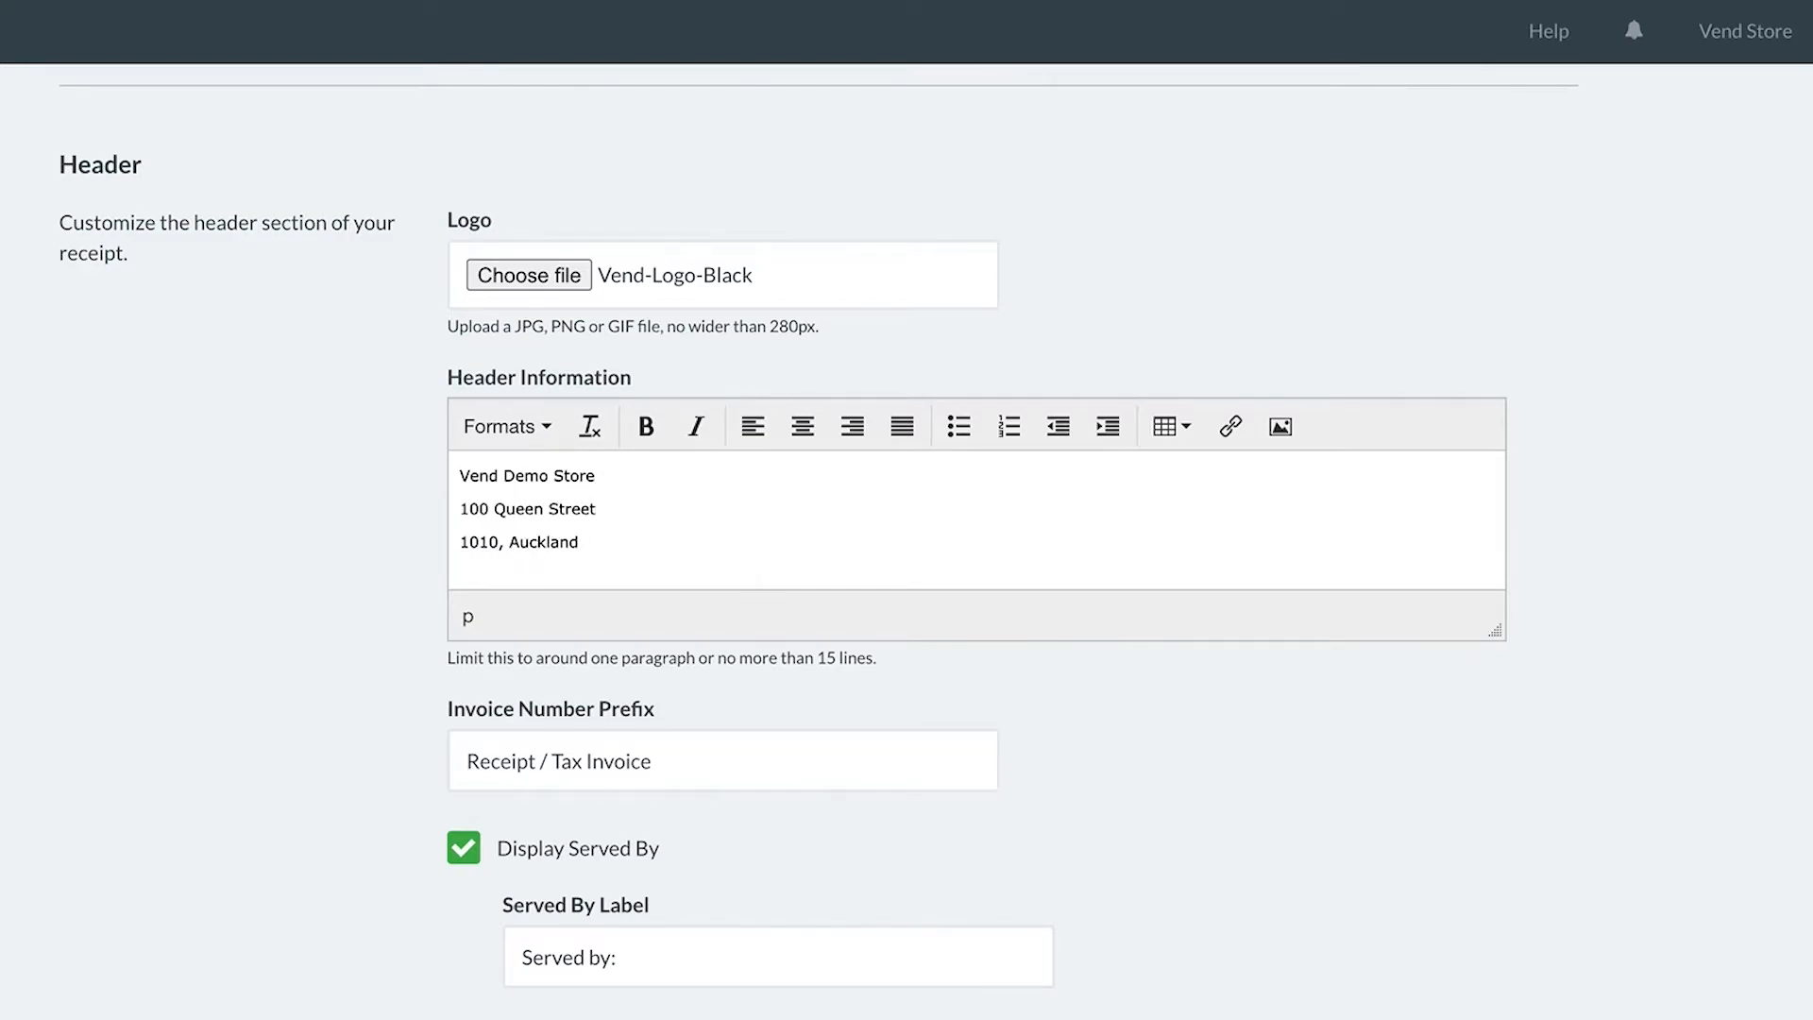
type(", 416-555-9876 vendhq.com")
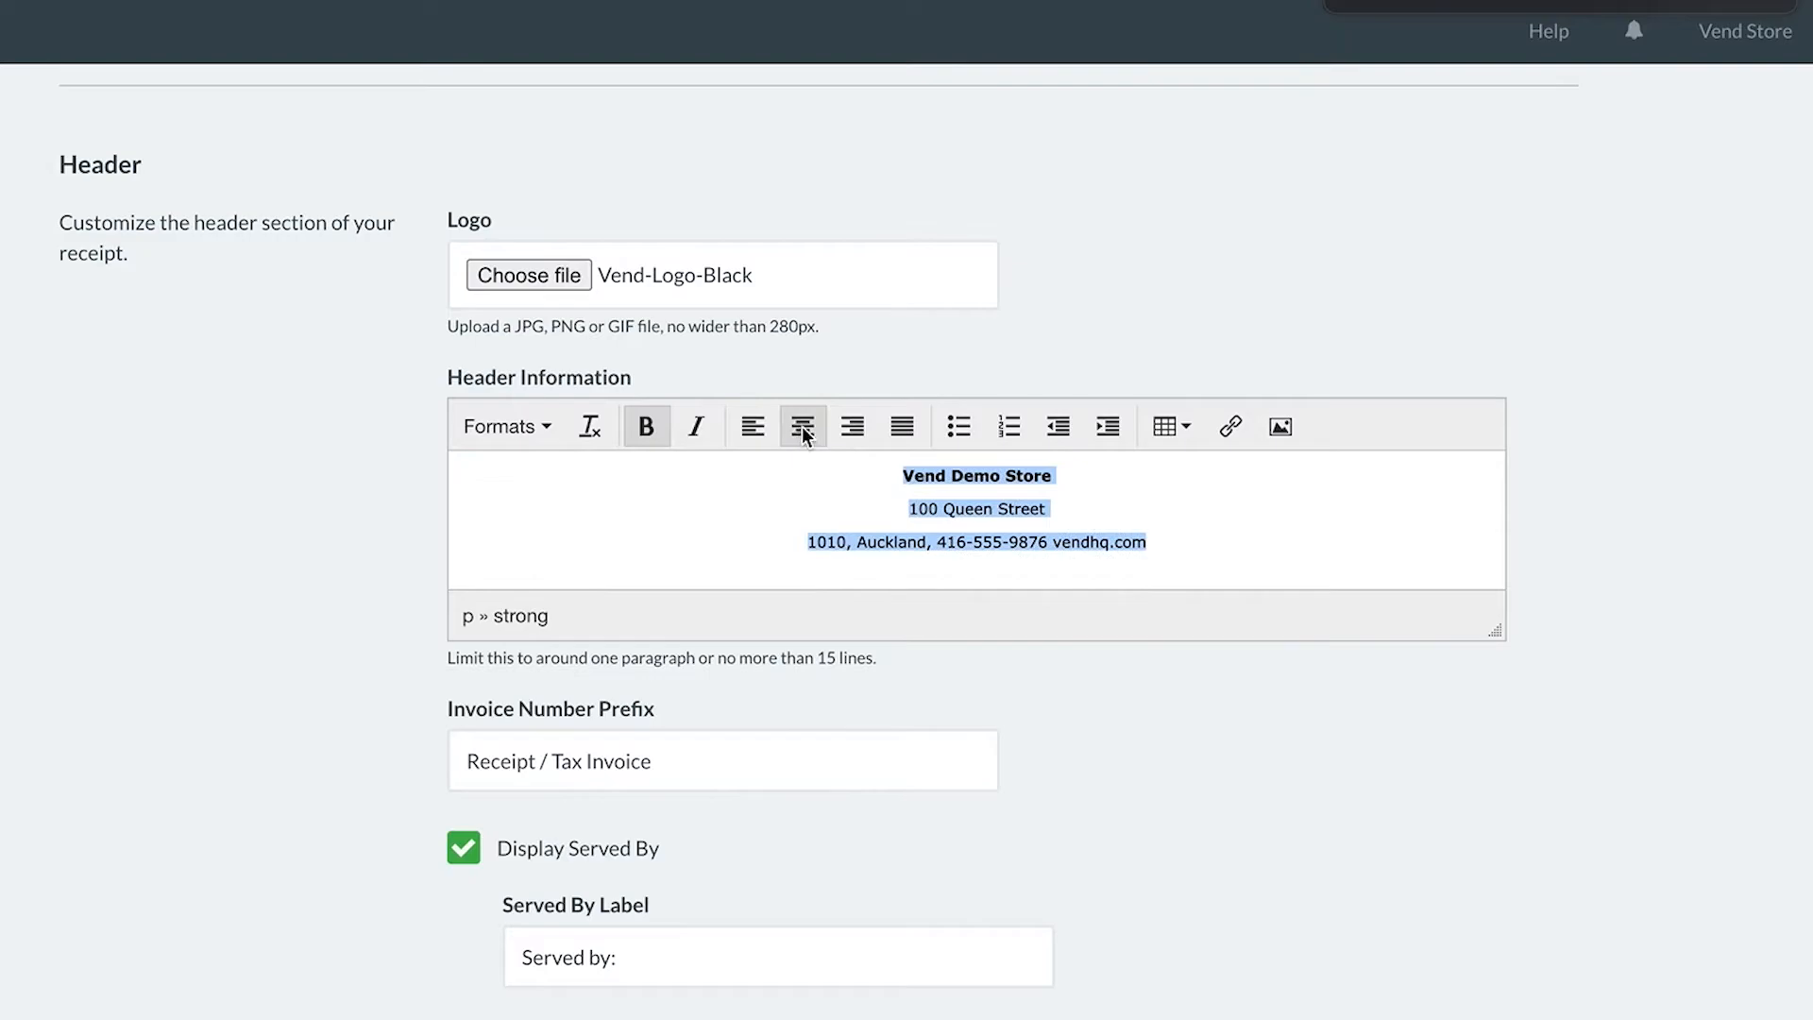
Add footer 'Thanks For Shopping With Us!' as a heading plus returns policy lines.
scroll("down", 3)
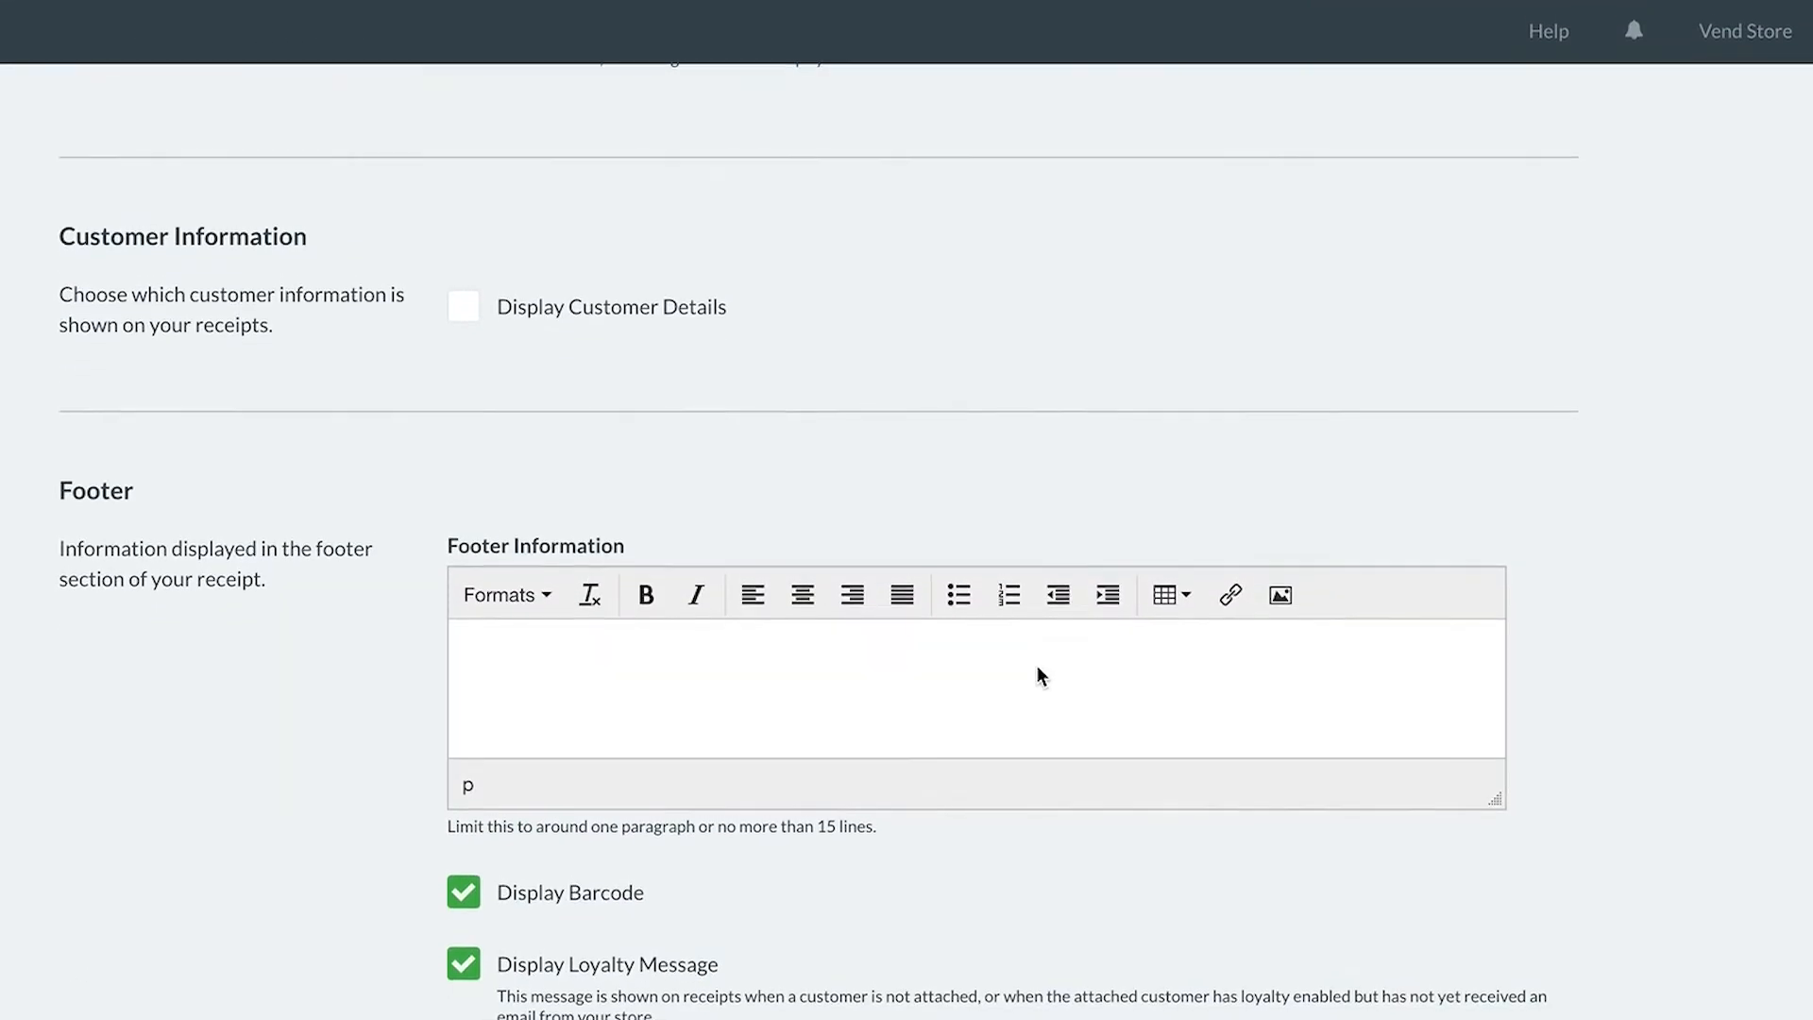
type("Thanks For Shopping With Us!")
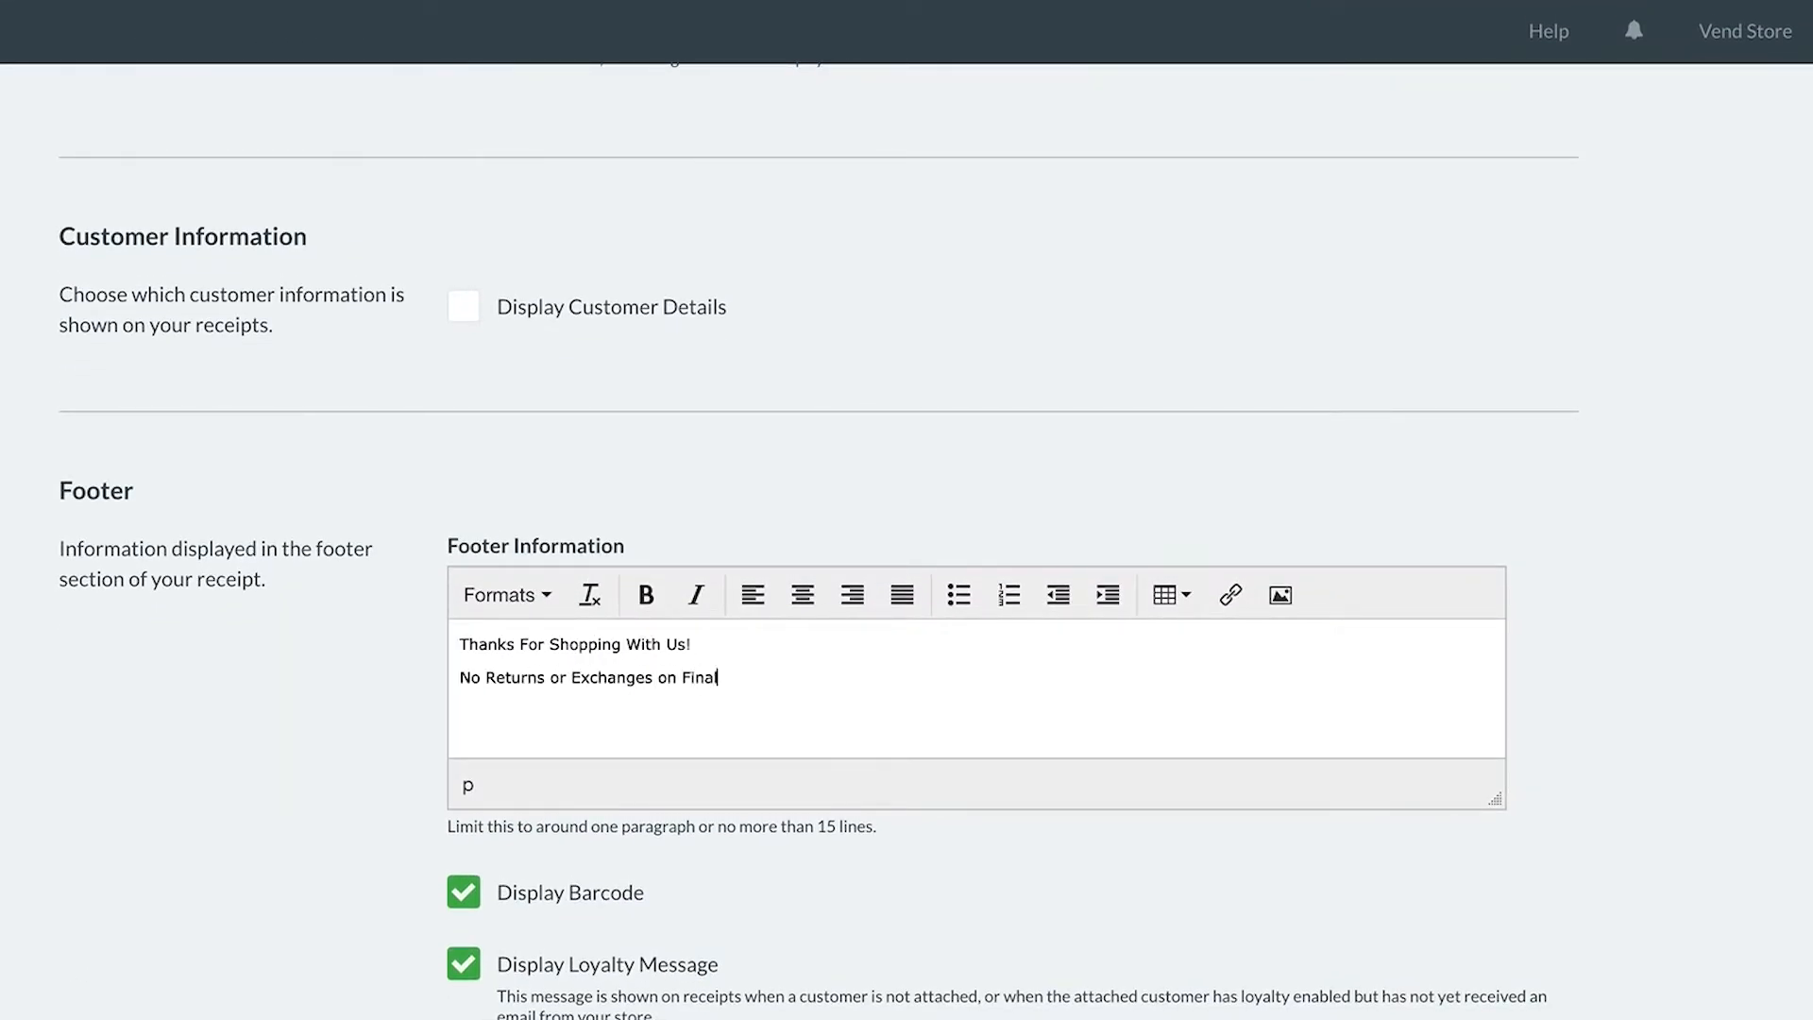
type("Sale Items.")
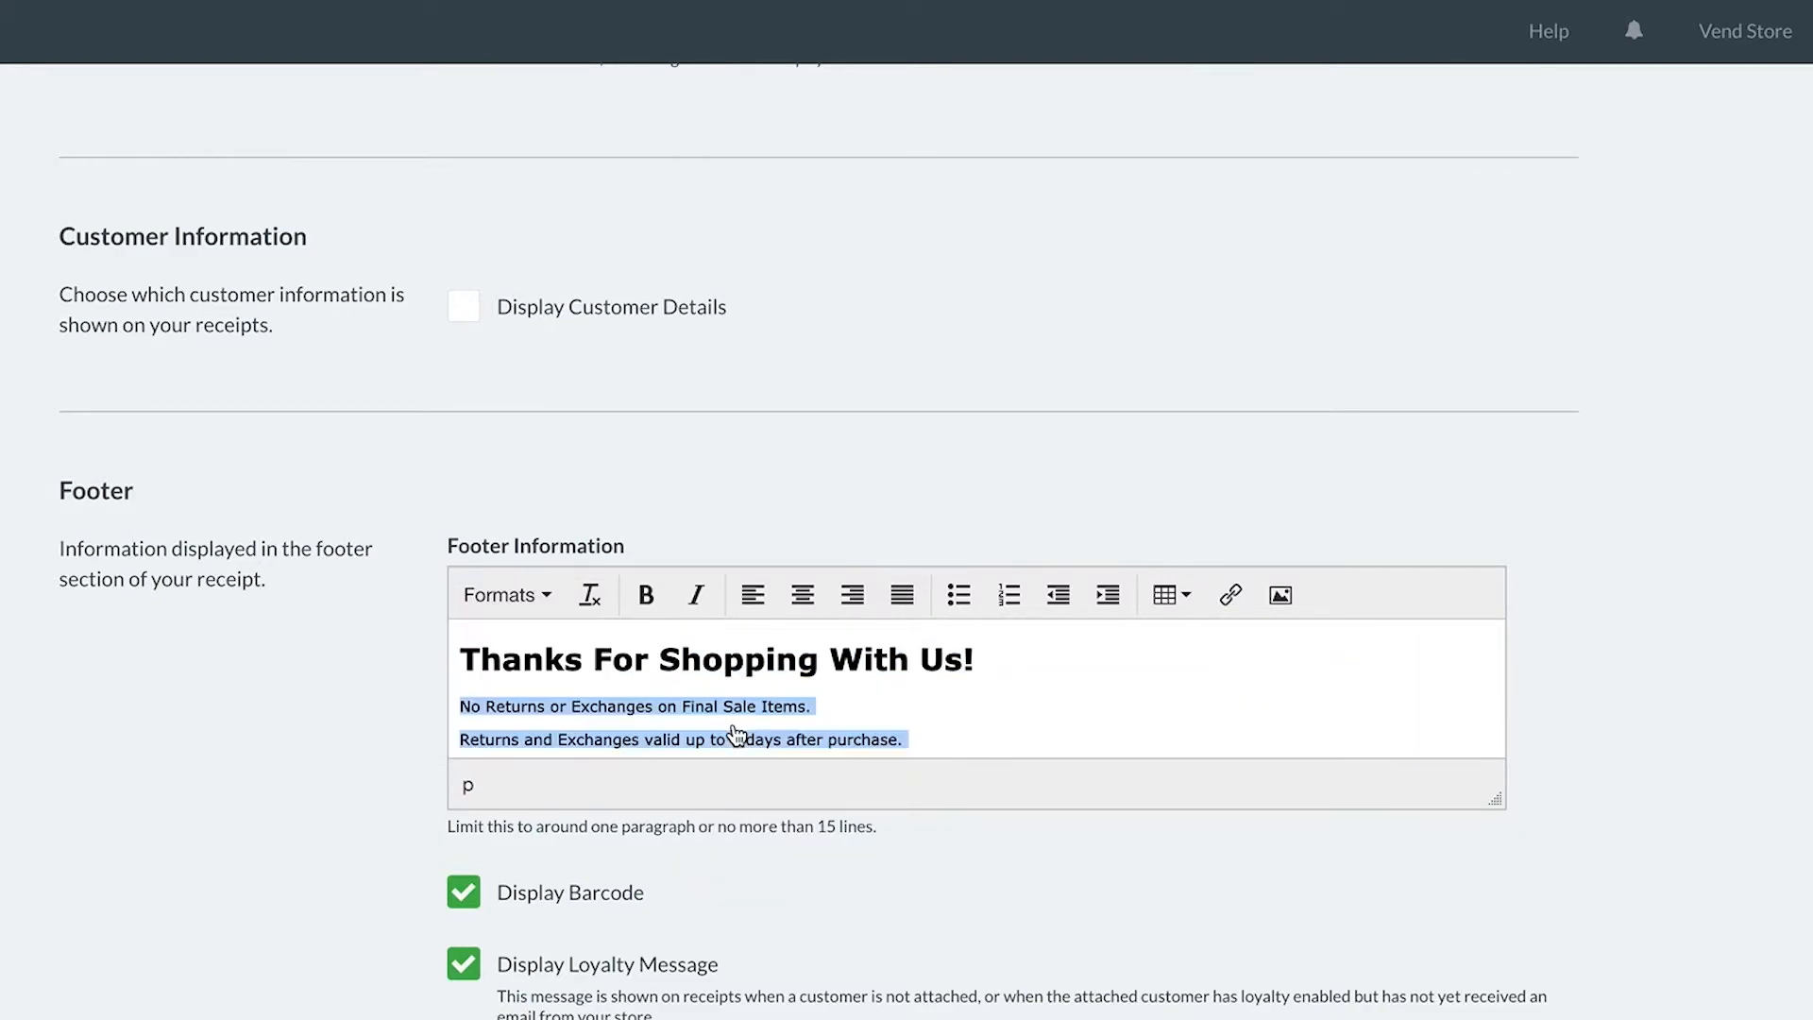
scroll("up", 3)
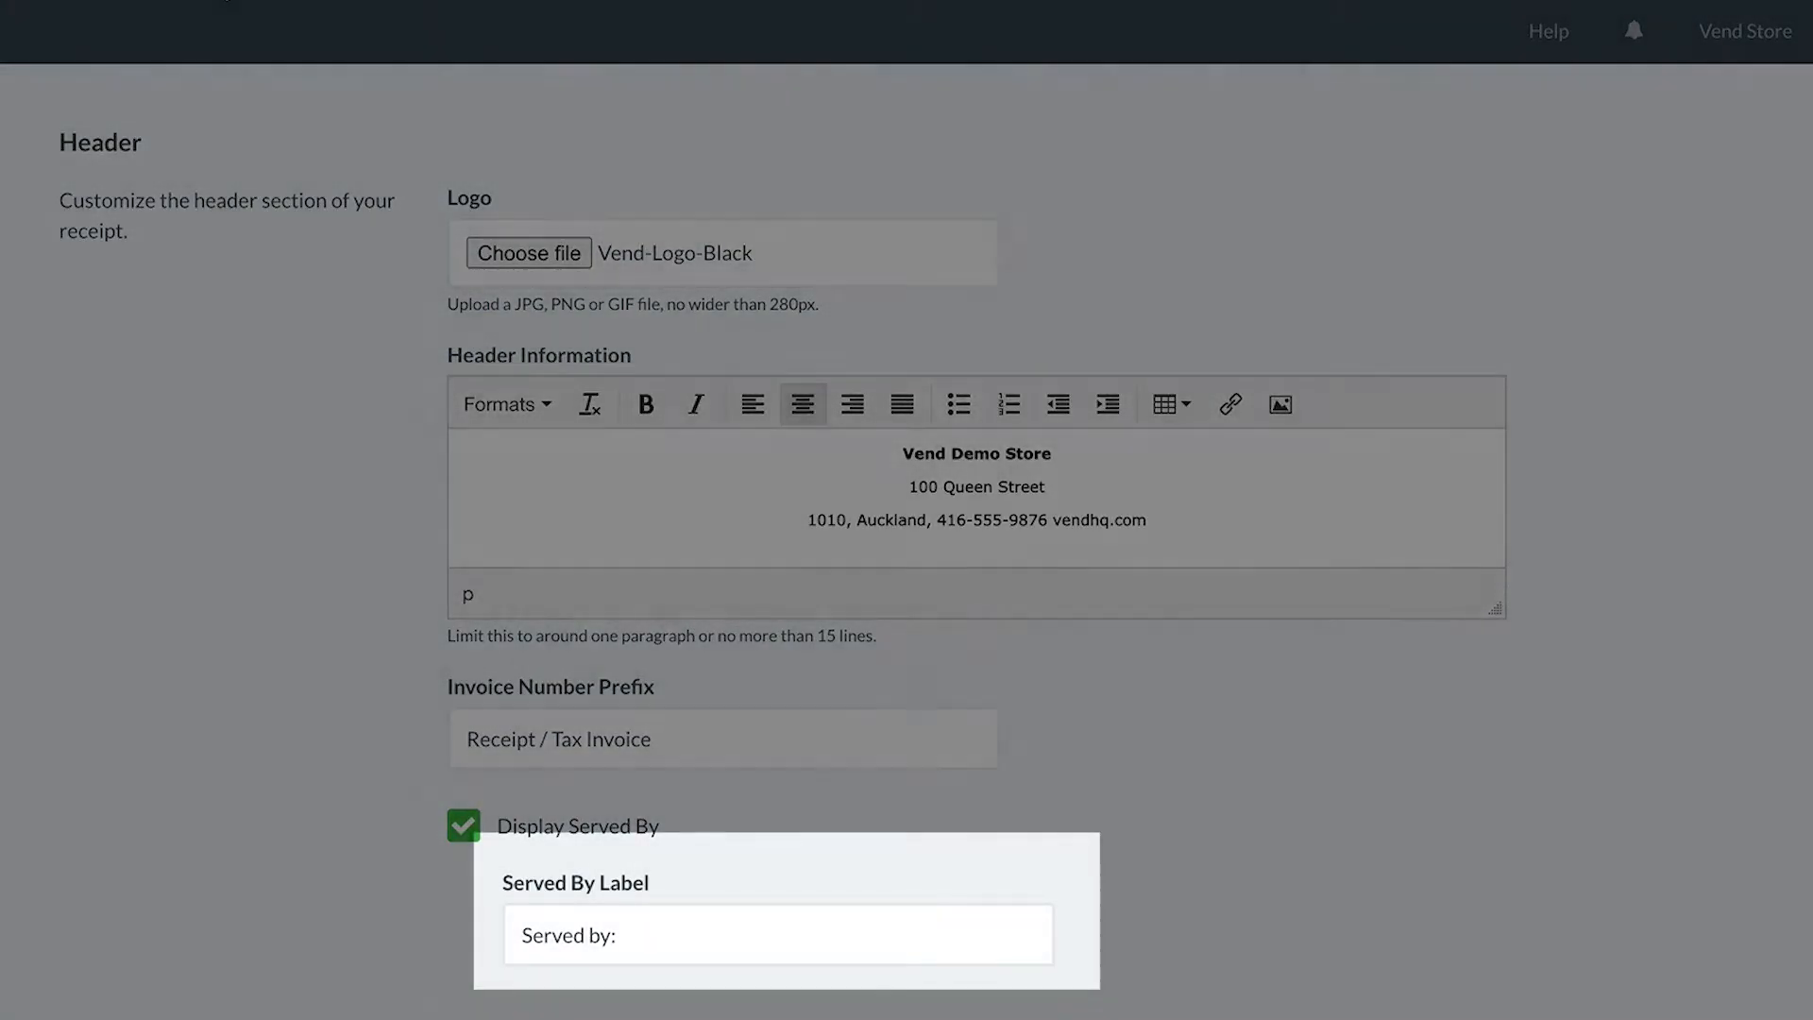
Replace the Served By label text with 'Your Cashier Today:'.
type("Your Cashier T")
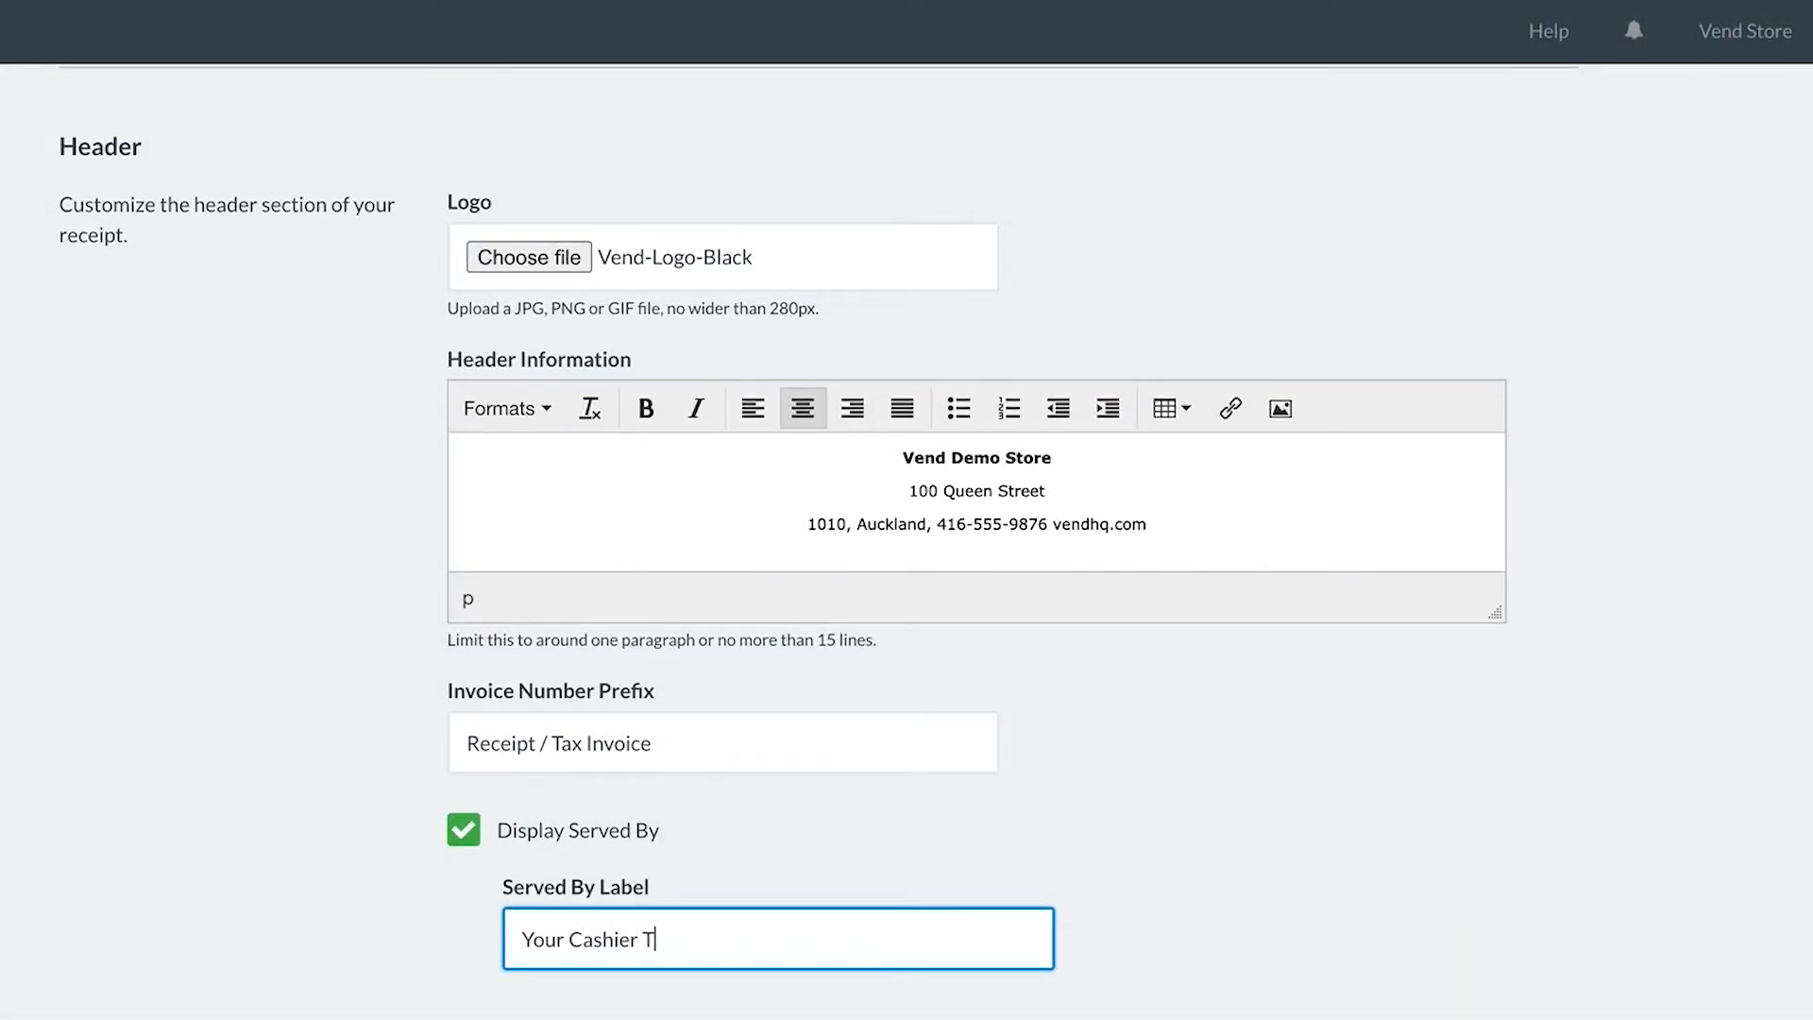
type("oday:")
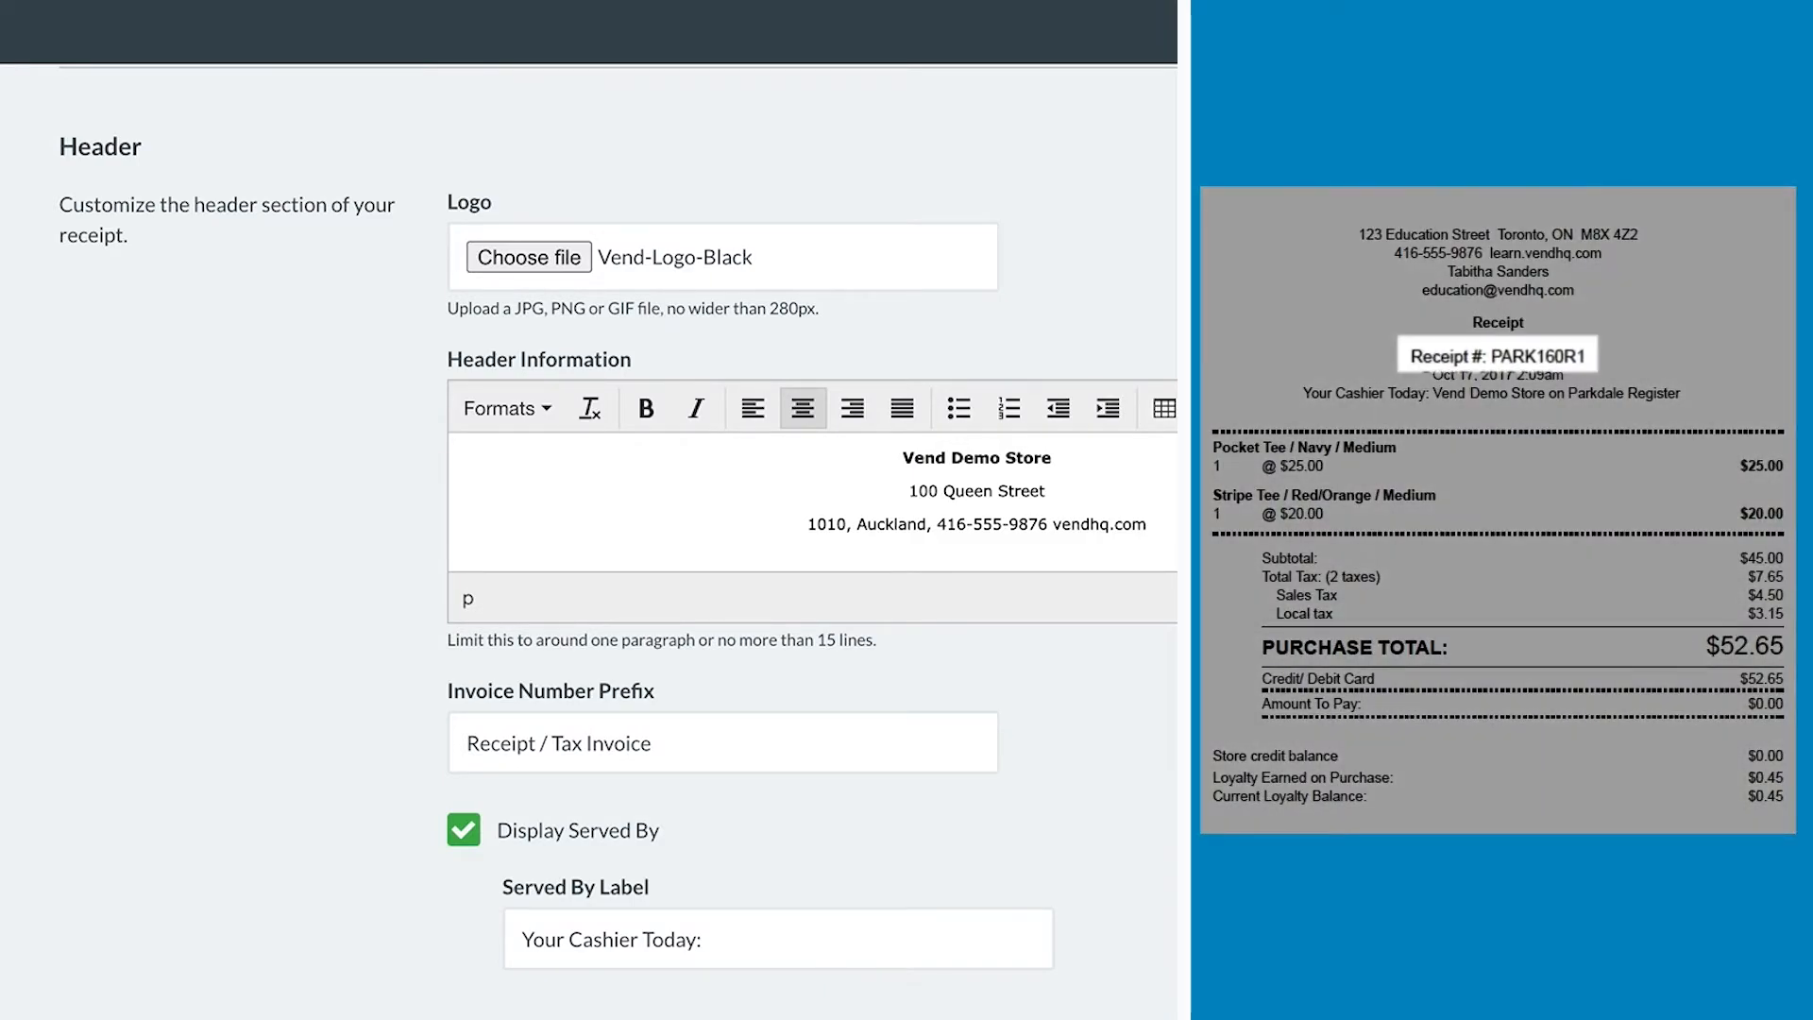
Name the template 'Sale & Promo Receipt Template' and scroll to Footer Information.
scroll("down", 3)
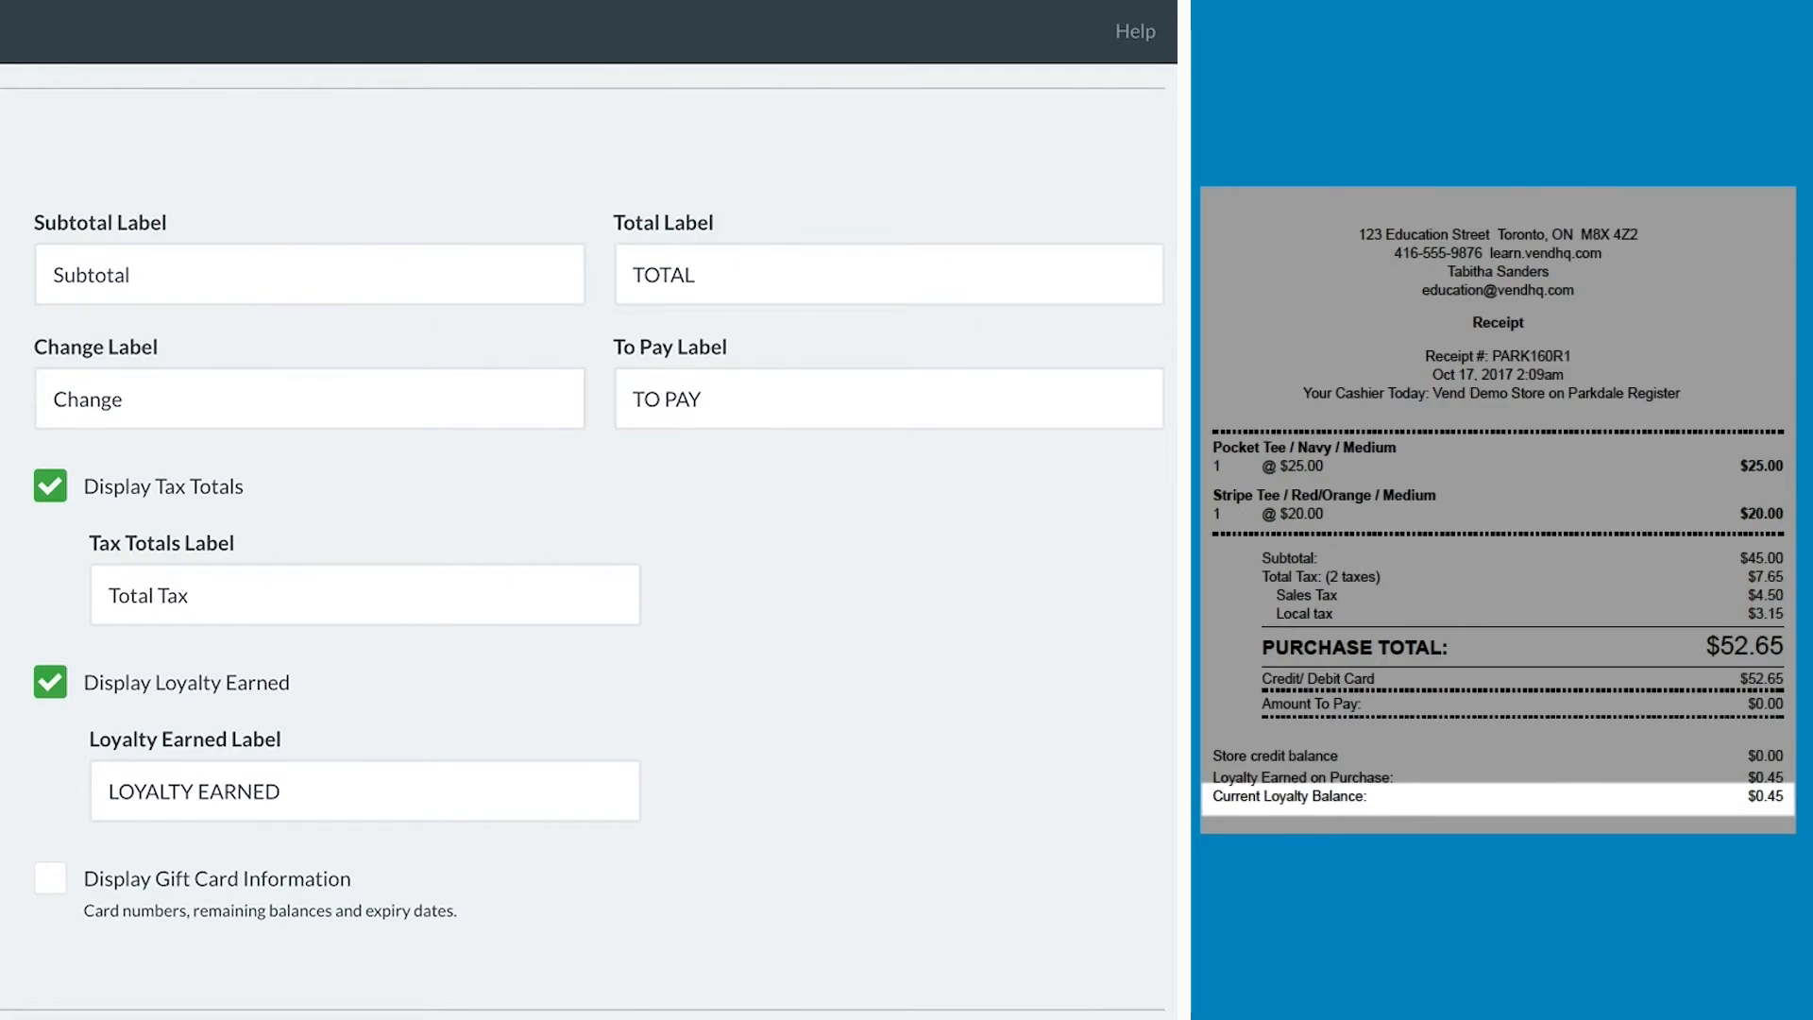
scroll("down", 3)
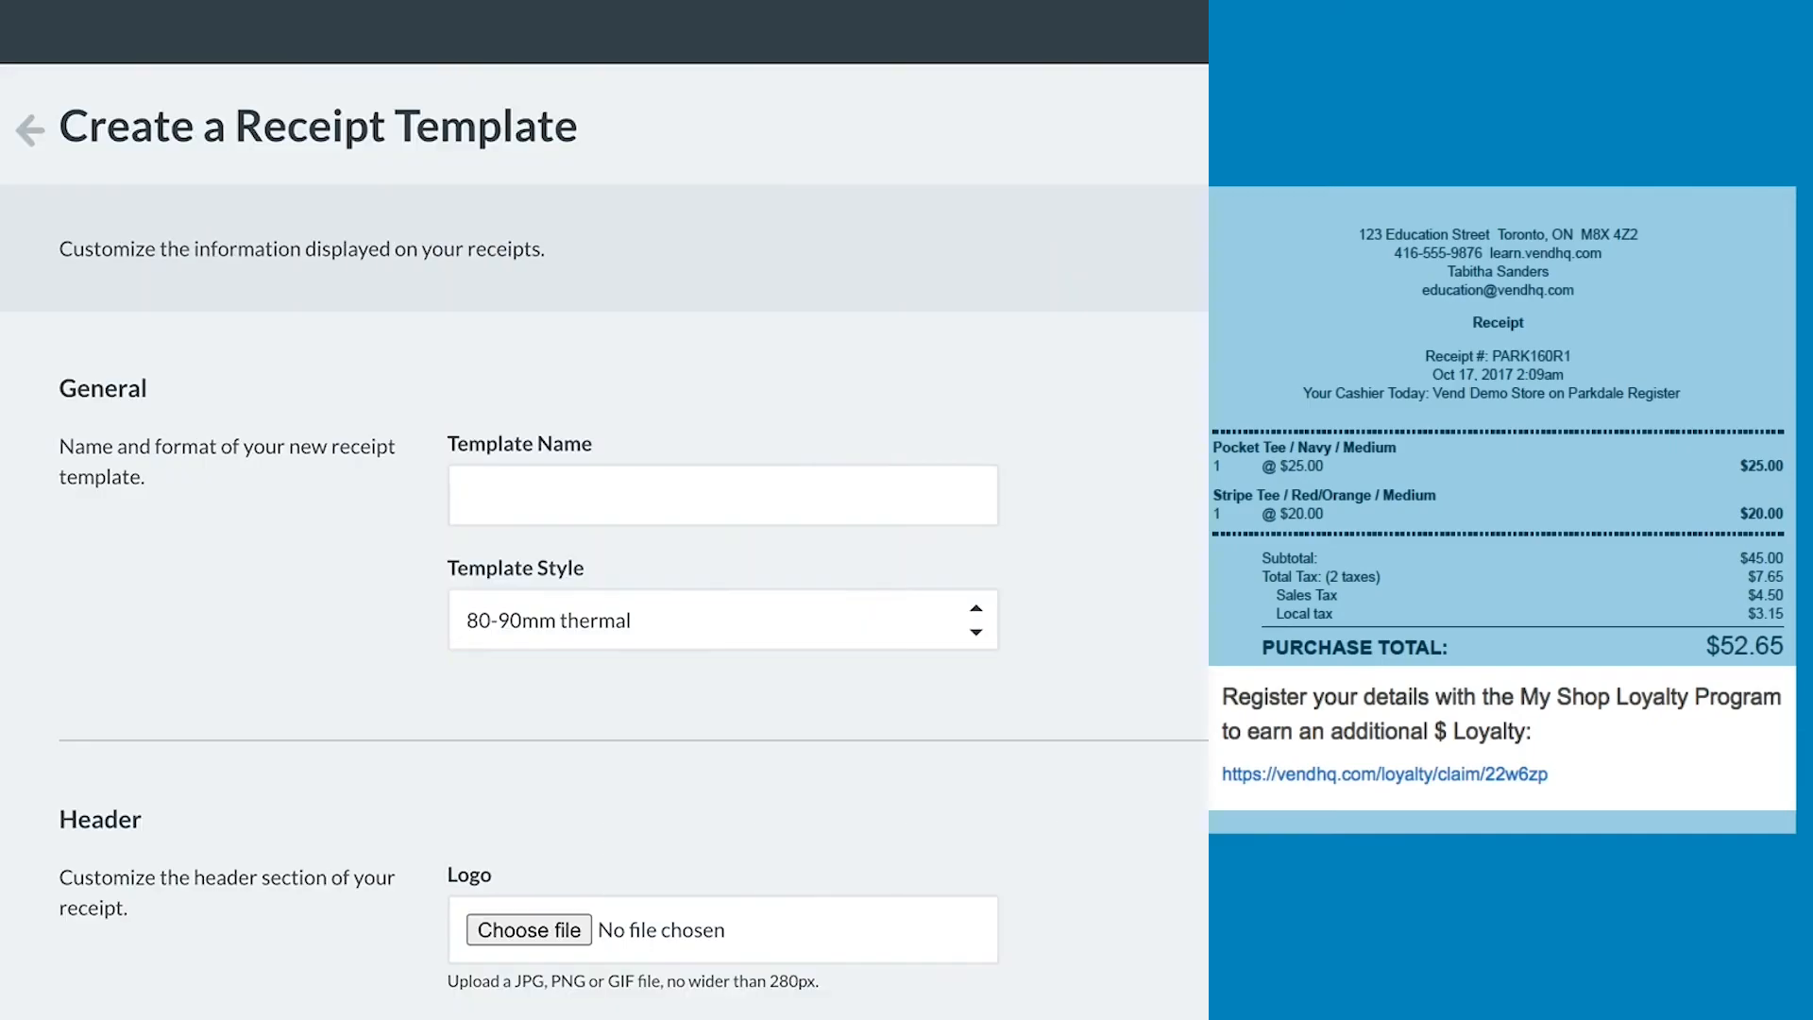
type("Sale & Promo Receipt Template")
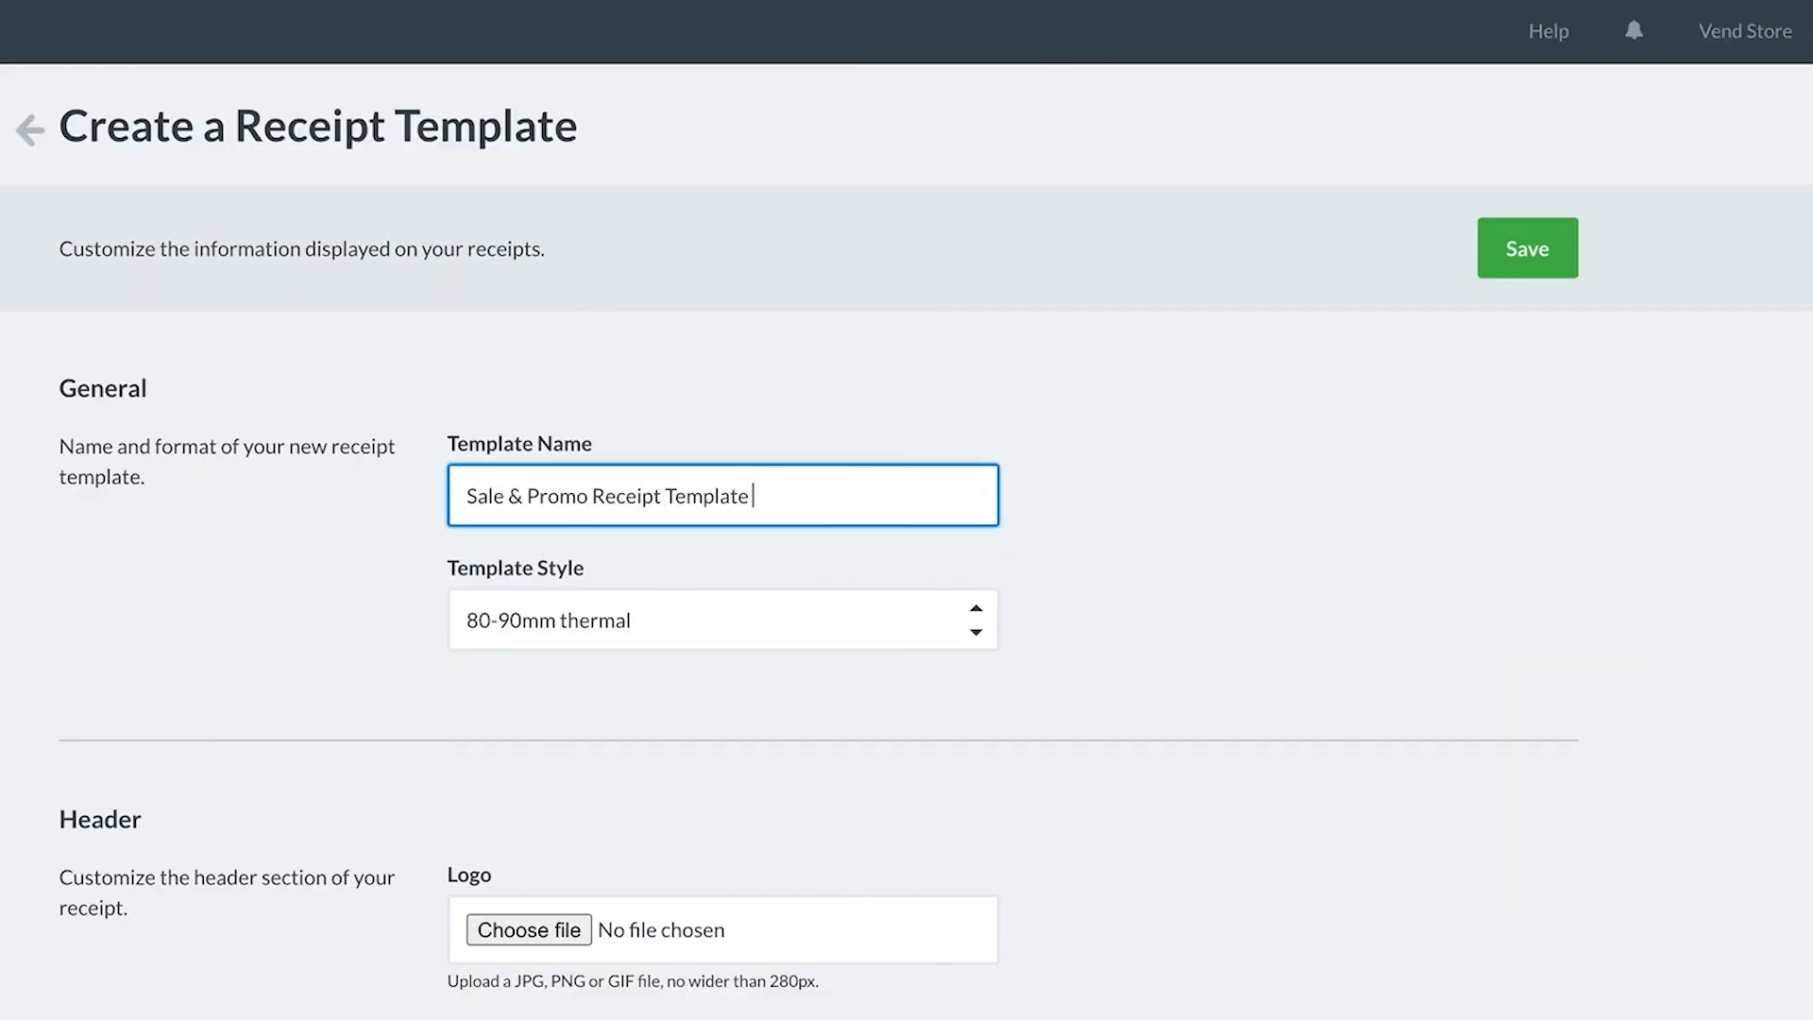
scroll("down", 3)
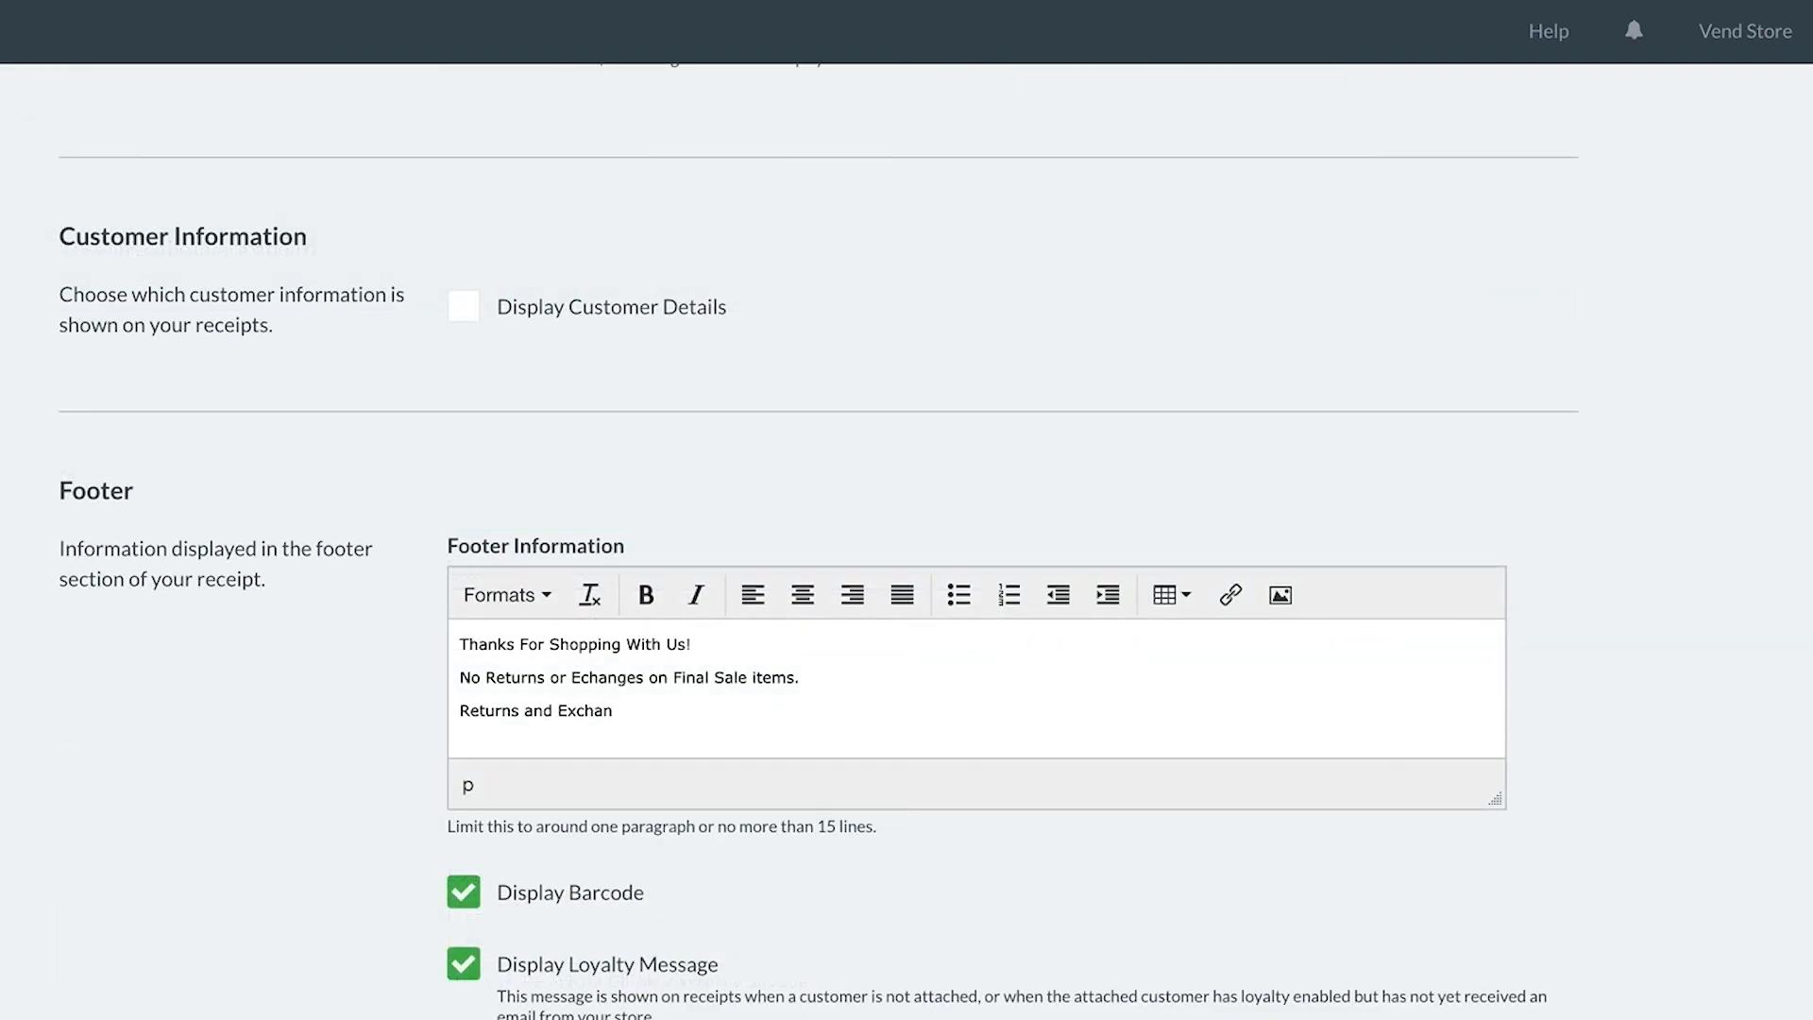
Finish the 7-day returns line and format the policy lines as centred Paragraph text.
type("ges valid up to 7 days after purchas")
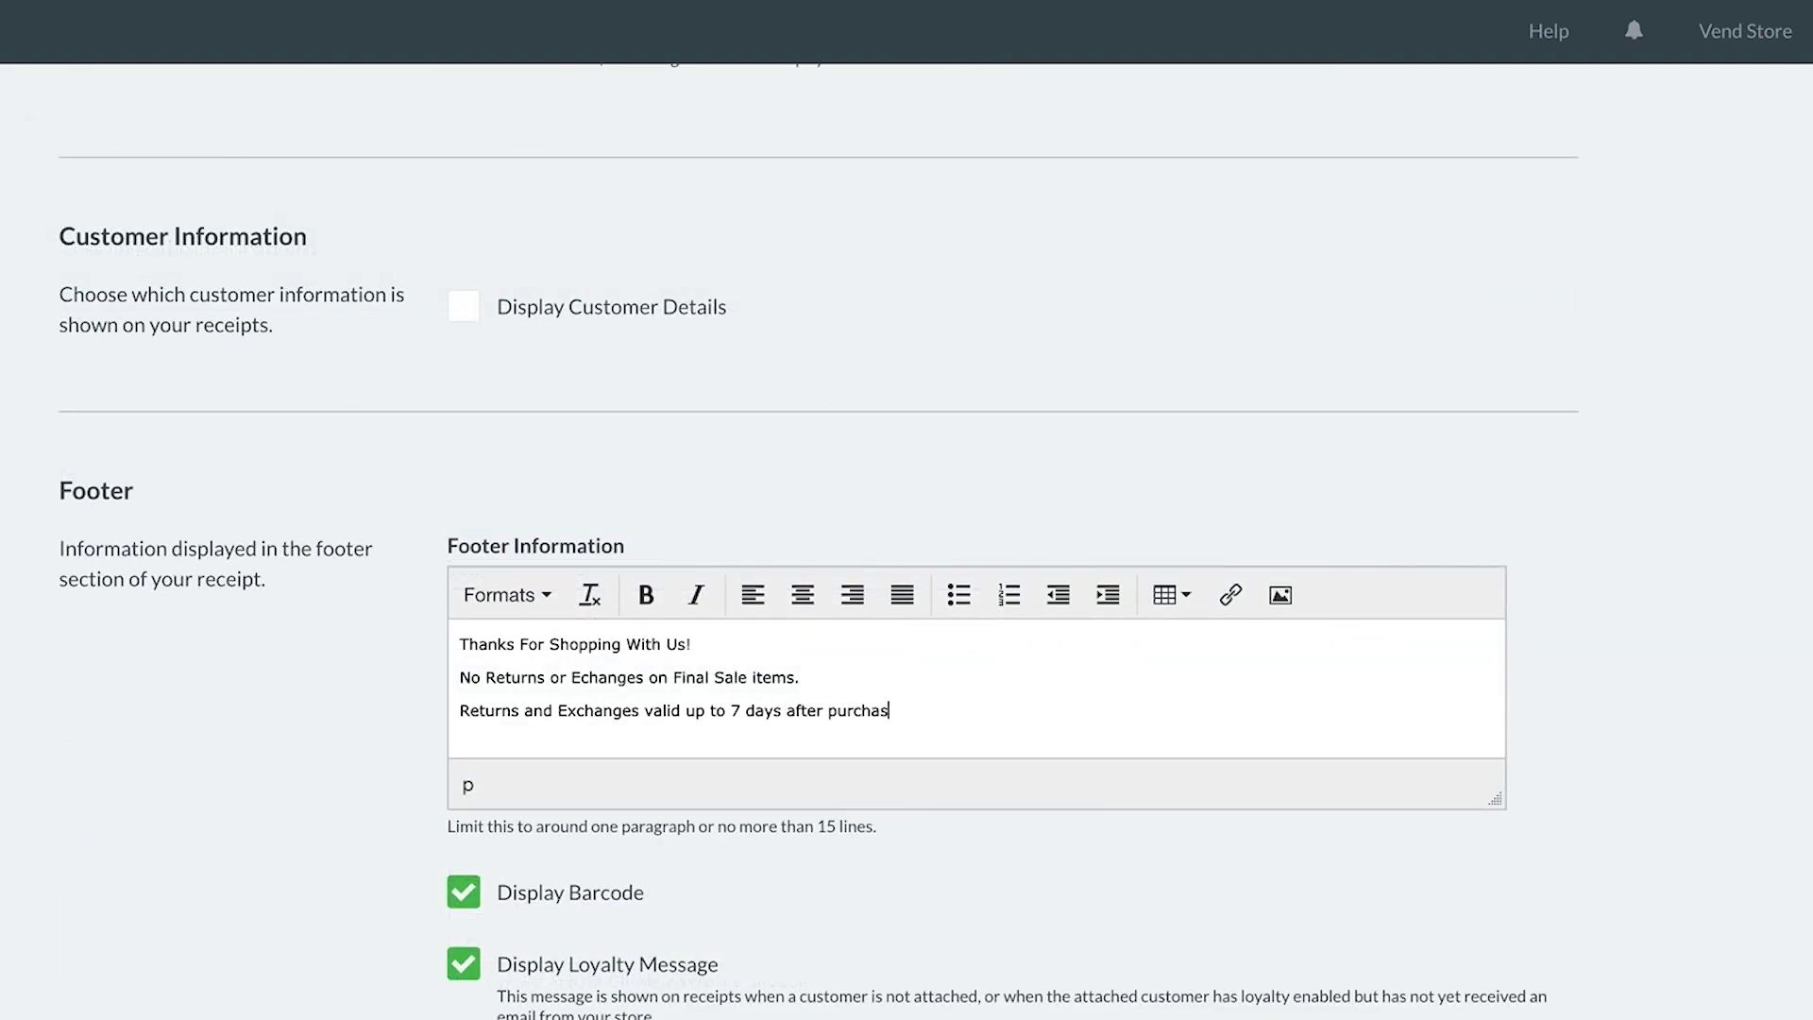
left_click(505, 594)
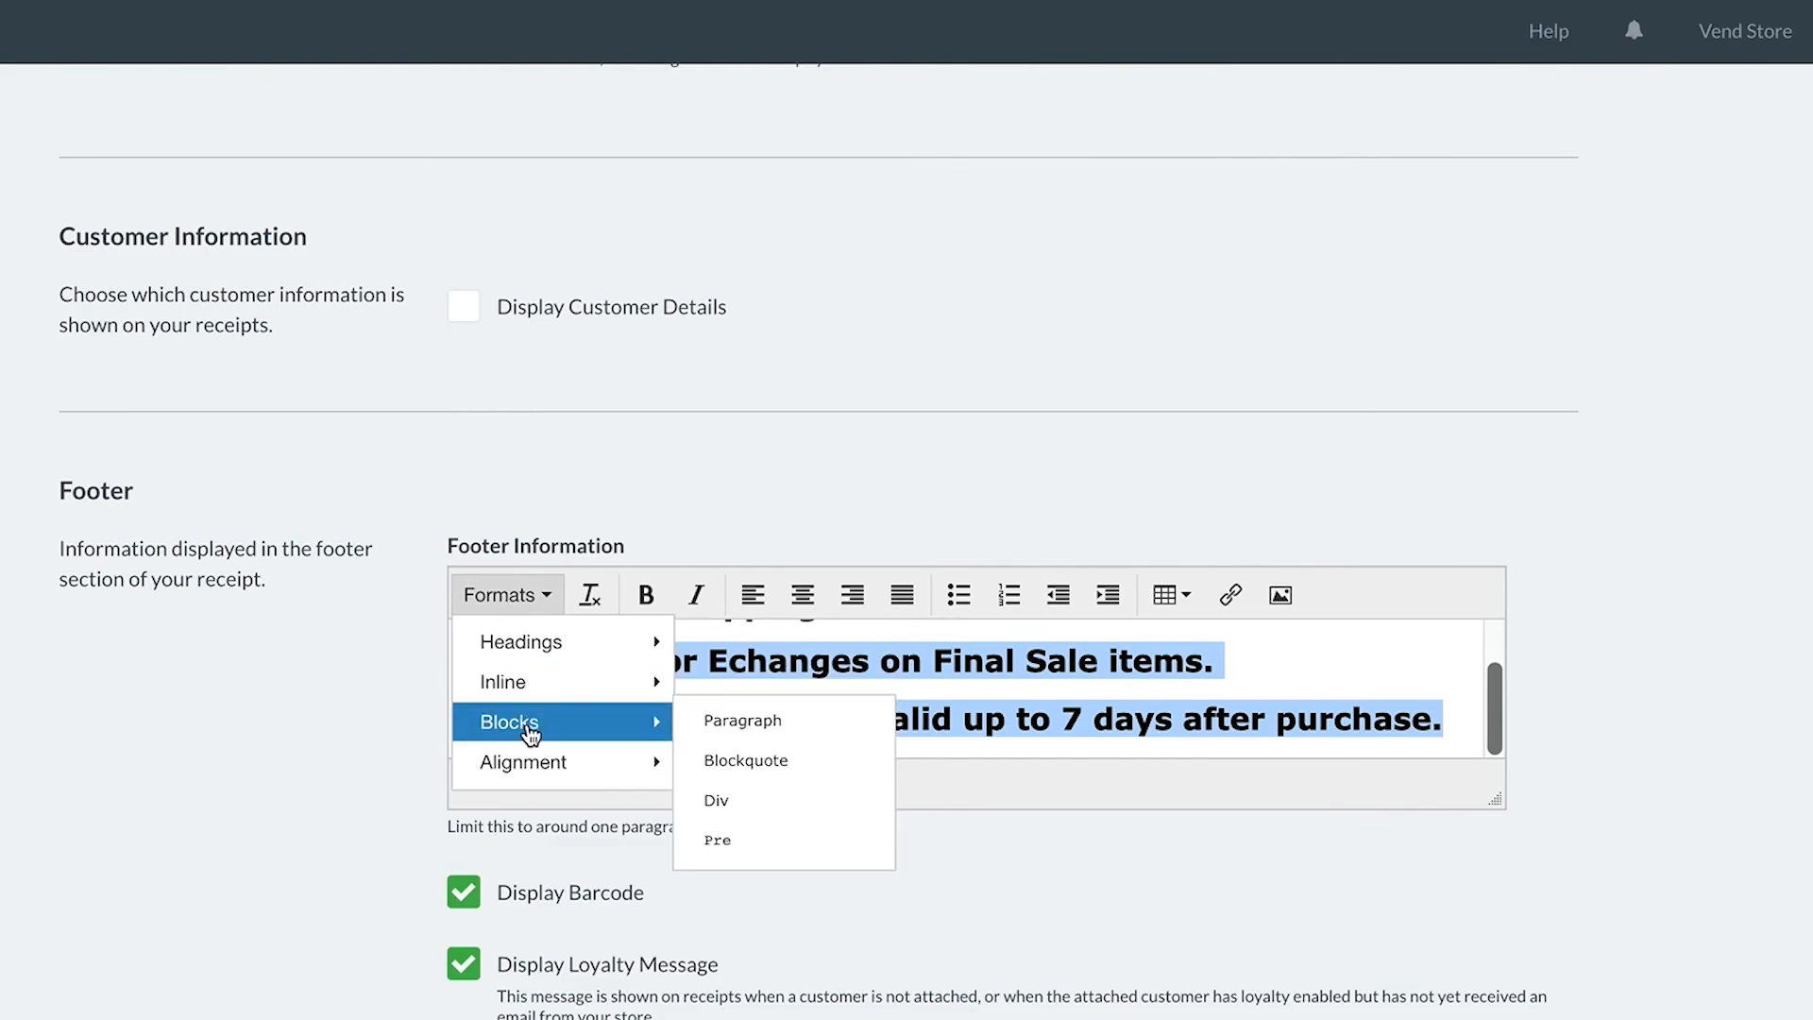
left_click(802, 595)
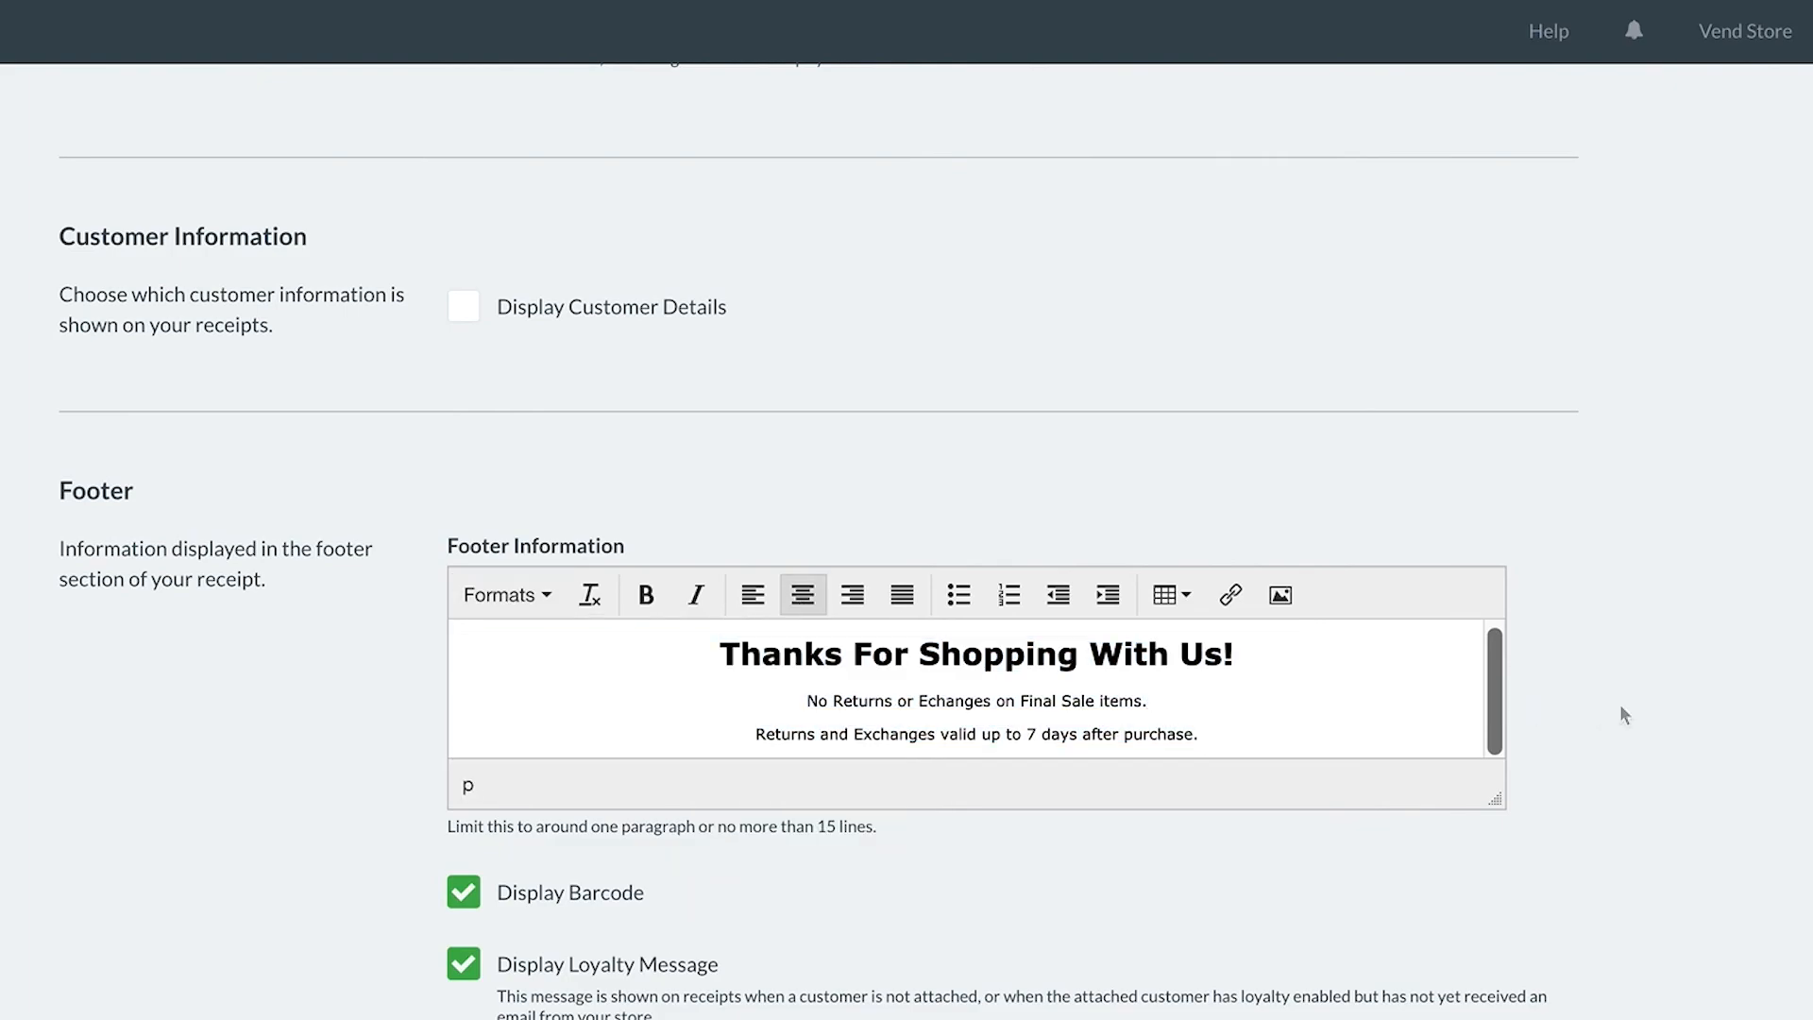